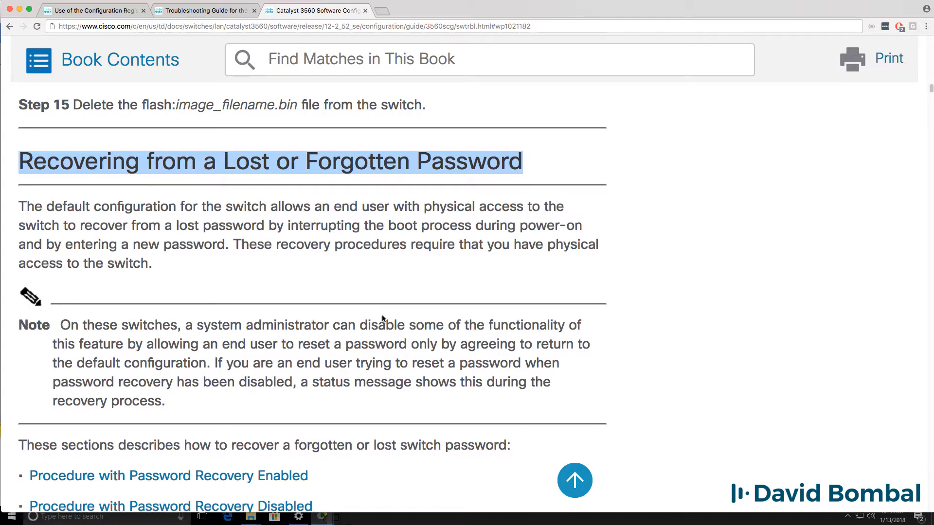
- Place a PC-PT from End Devices on the workspace and console-cable it to switch S1
{"action": "scroll", "scroll_direction": "down", "scroll_amount": 3}
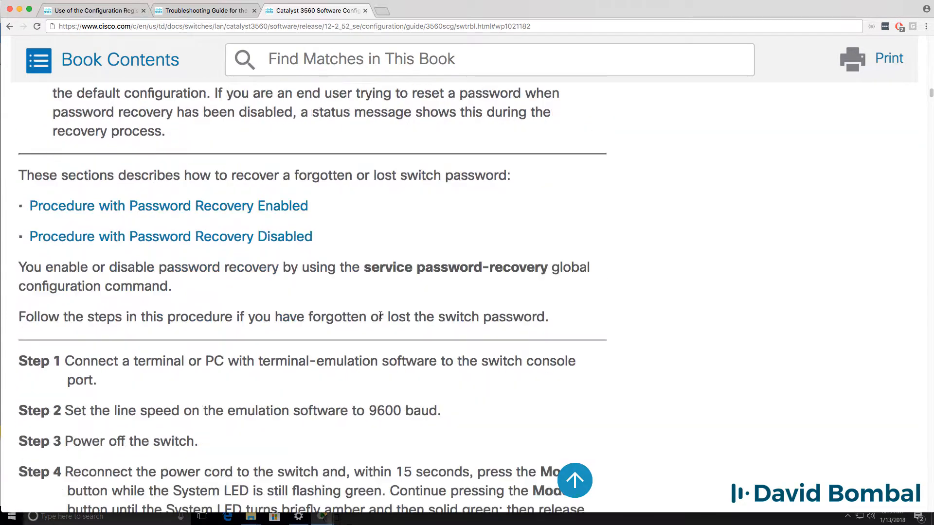
{"action": "scroll", "scroll_direction": "down", "scroll_amount": 3}
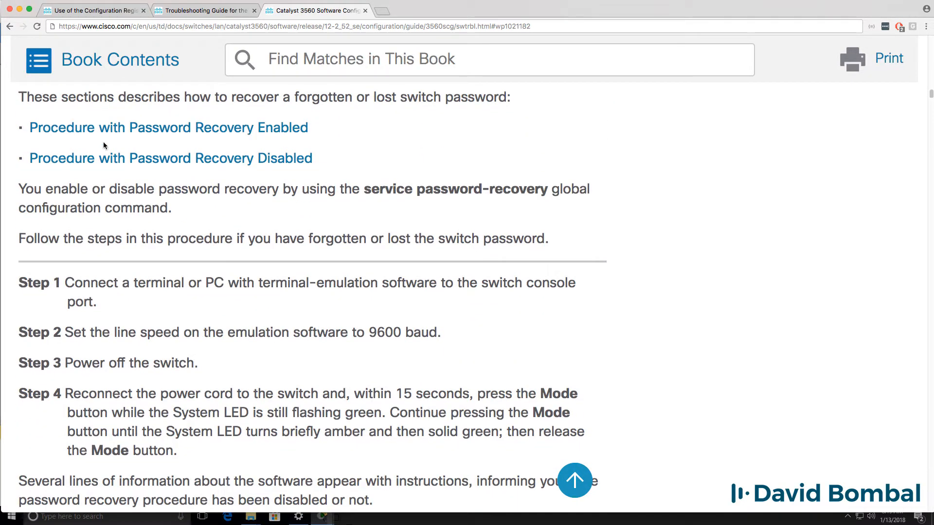
{"action": "mouse_move", "coordinate": [245, 132]}
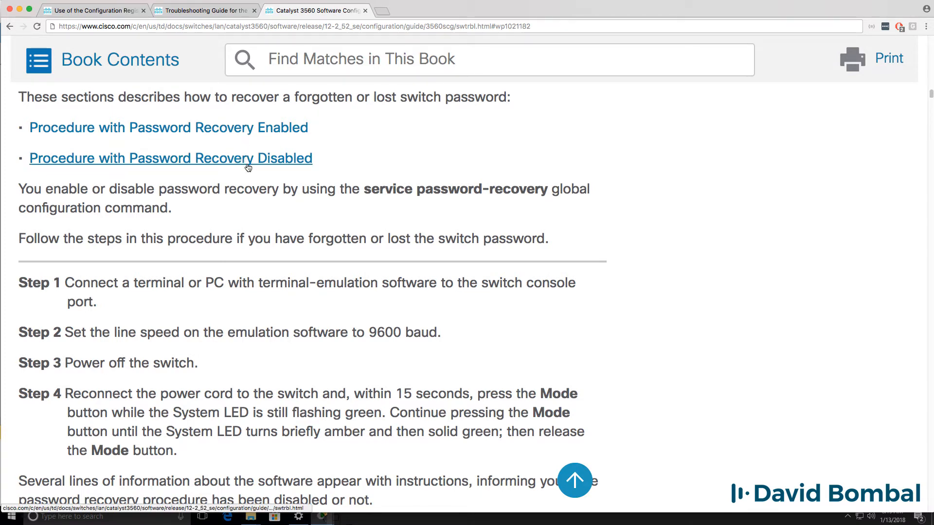
{"action": "scroll", "scroll_direction": "down", "scroll_amount": 3}
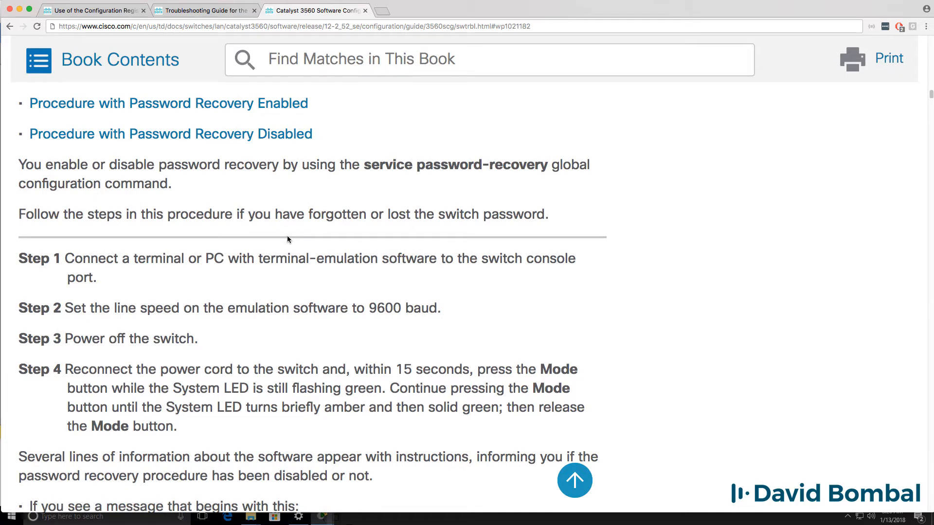
{"action": "mouse_move", "coordinate": [509, 320]}
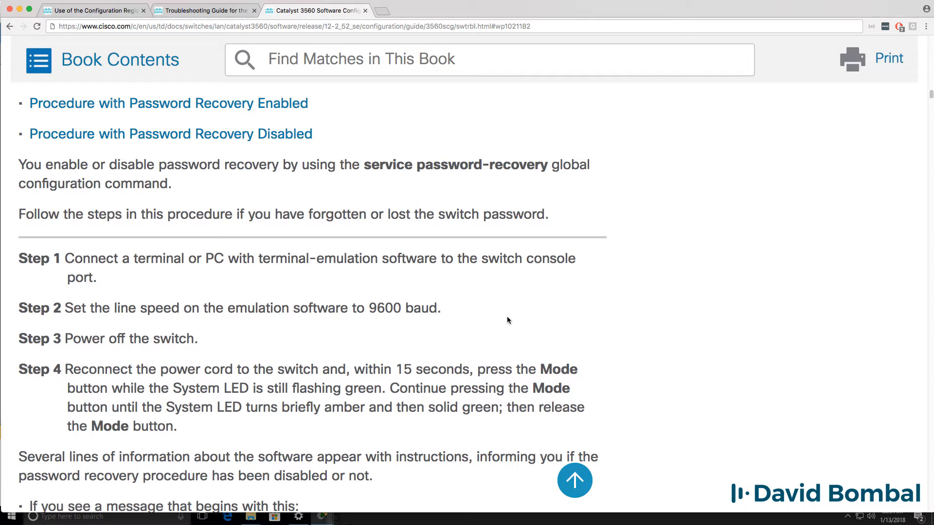
{"action": "scroll", "scroll_direction": "down", "scroll_amount": 3}
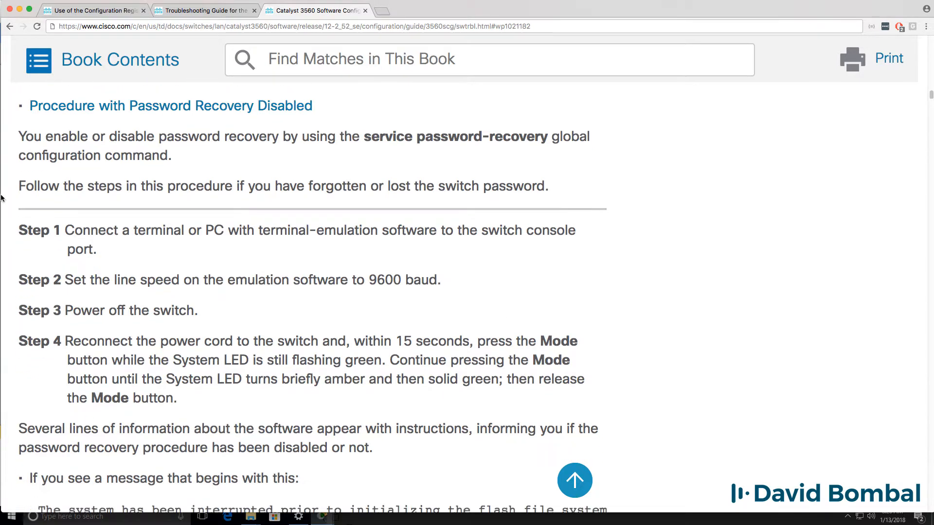
{"action": "left_click_drag", "start_coordinate": [65, 231], "coordinate": [95, 248]}
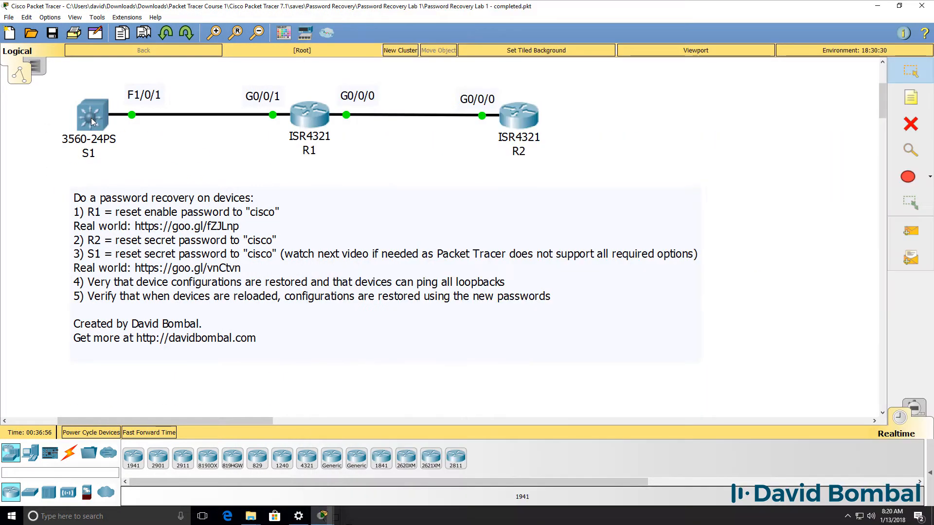
{"action": "mouse_move", "coordinate": [30, 454]}
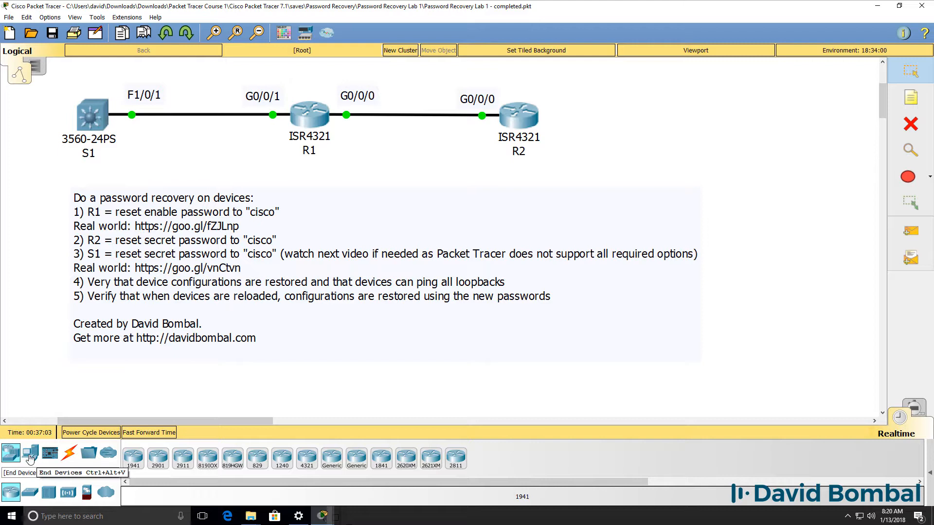
{"action": "left_click", "coordinate": [30, 453]}
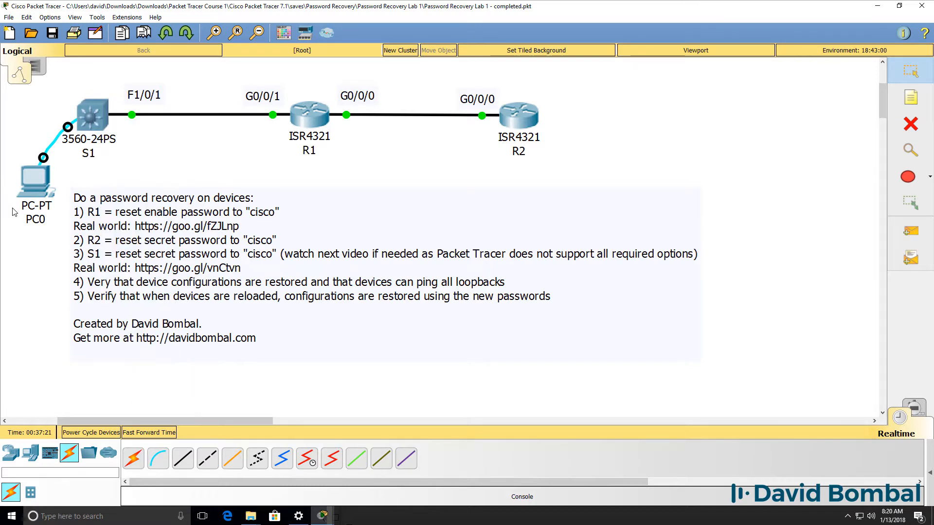
- Start a 9600-baud Terminal session on PC0's desktop and reach the S1 prompt
{"action": "double_click", "coordinate": [36, 182]}
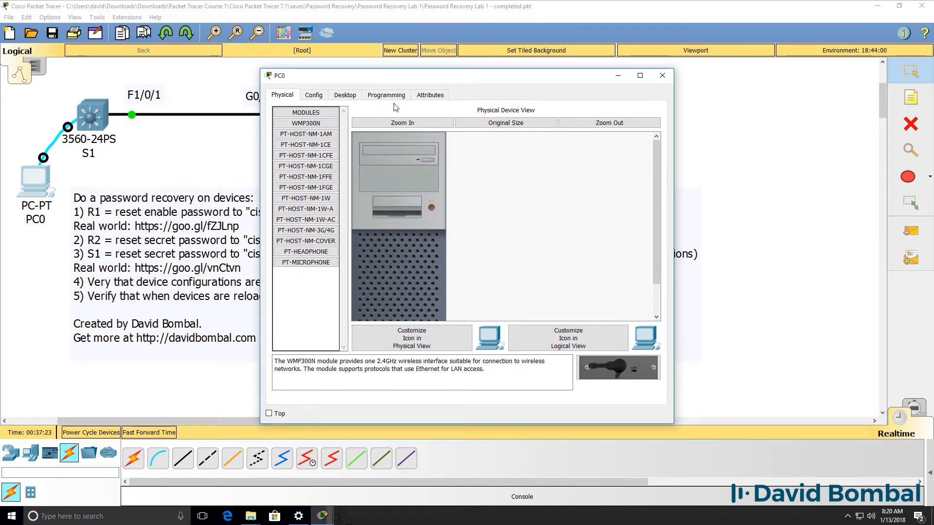
{"action": "left_click", "coordinate": [344, 94]}
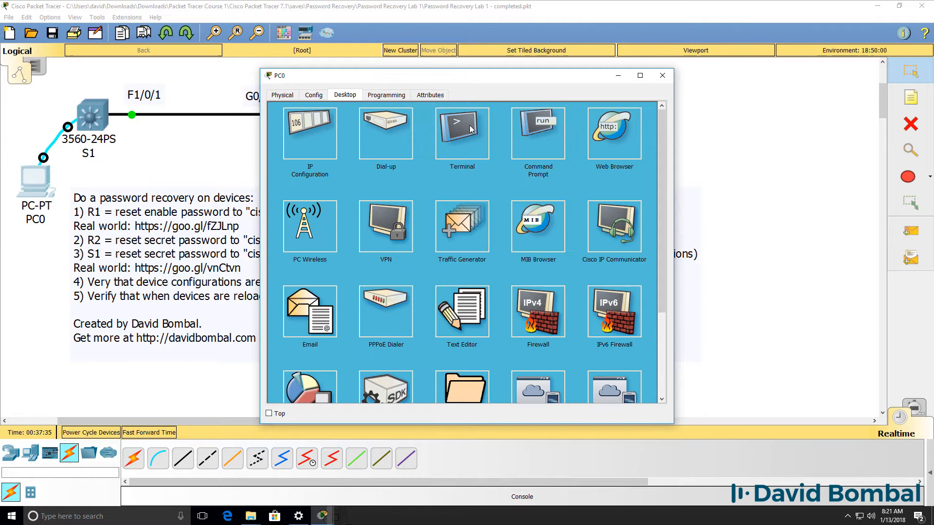
{"action": "left_click", "coordinate": [461, 132]}
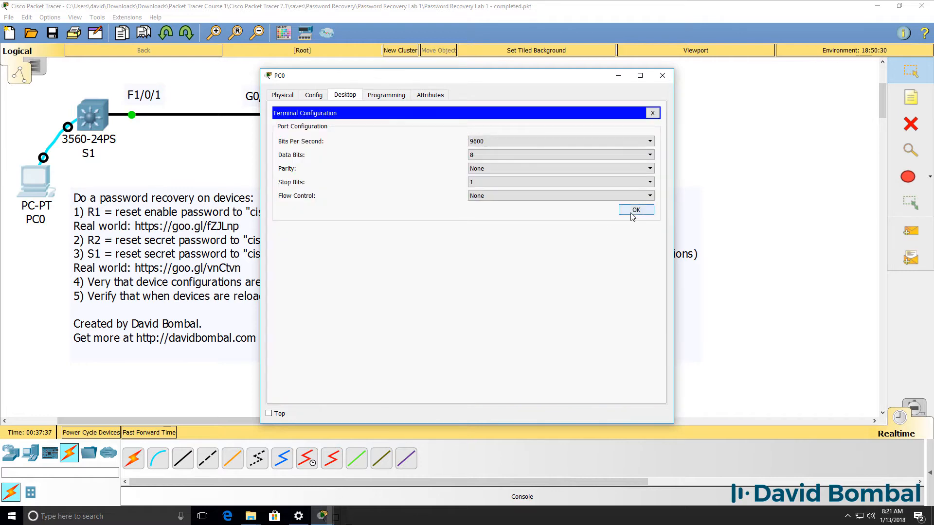
{"action": "left_click", "coordinate": [636, 211]}
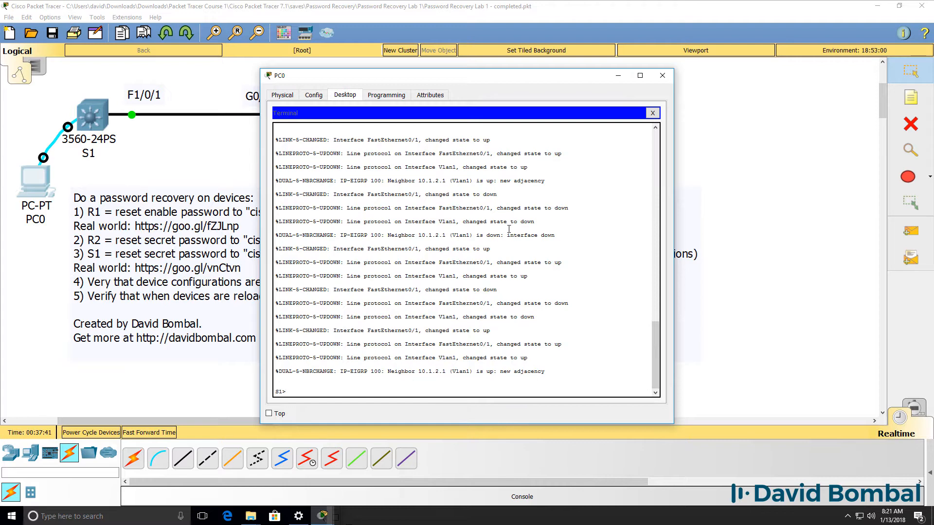
{"action": "type", "text": "en"}
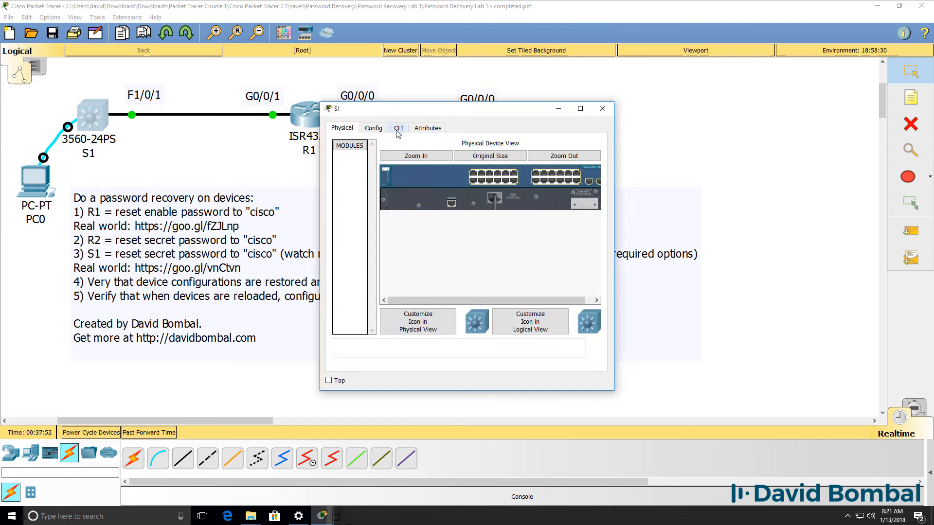
- Bring up S1's command line, where enable attempts fail with '% Bad secrets'
{"action": "left_click", "coordinate": [398, 129]}
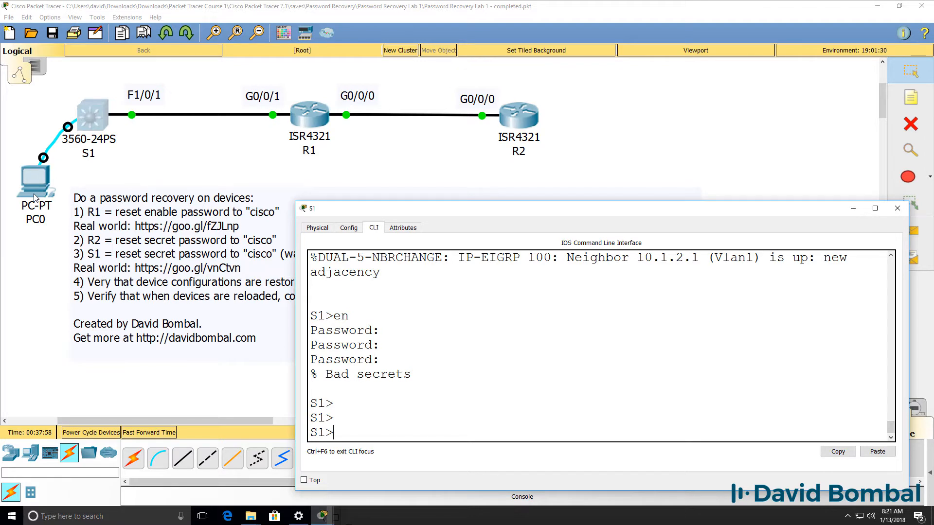
{"action": "mouse_move", "coordinate": [59, 189]}
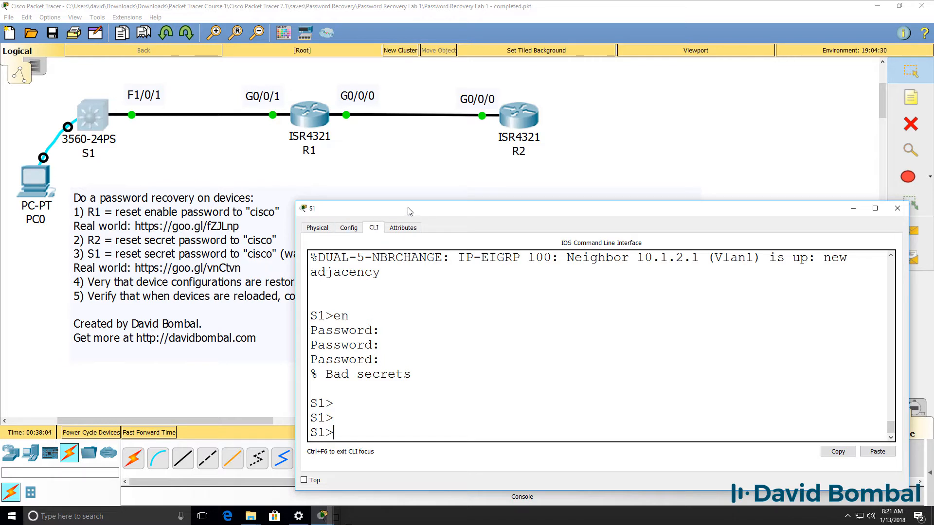
{"action": "mouse_move", "coordinate": [359, 192]}
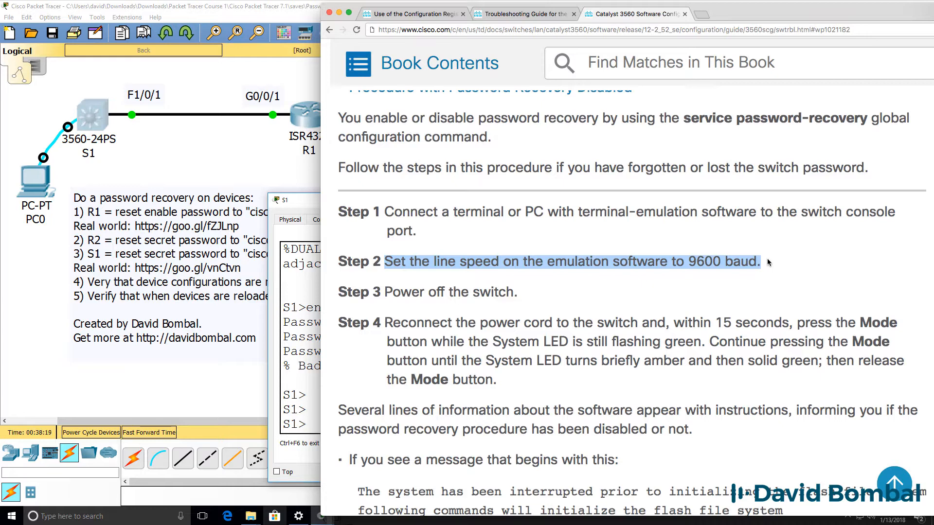
{"action": "left_click", "coordinate": [385, 273]}
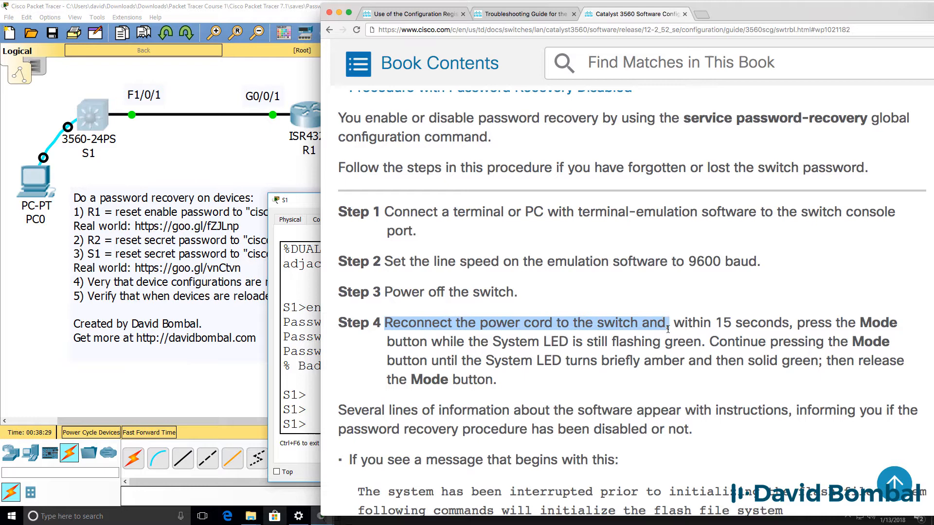
{"action": "left_click_drag", "start_coordinate": [669, 323], "coordinate": [791, 323]}
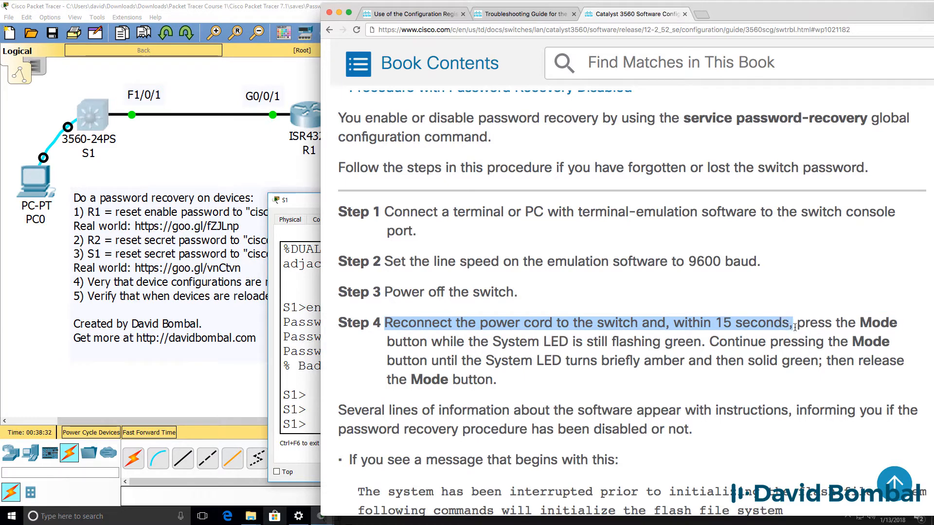
{"action": "left_click_drag", "start_coordinate": [789, 327], "coordinate": [488, 360]}
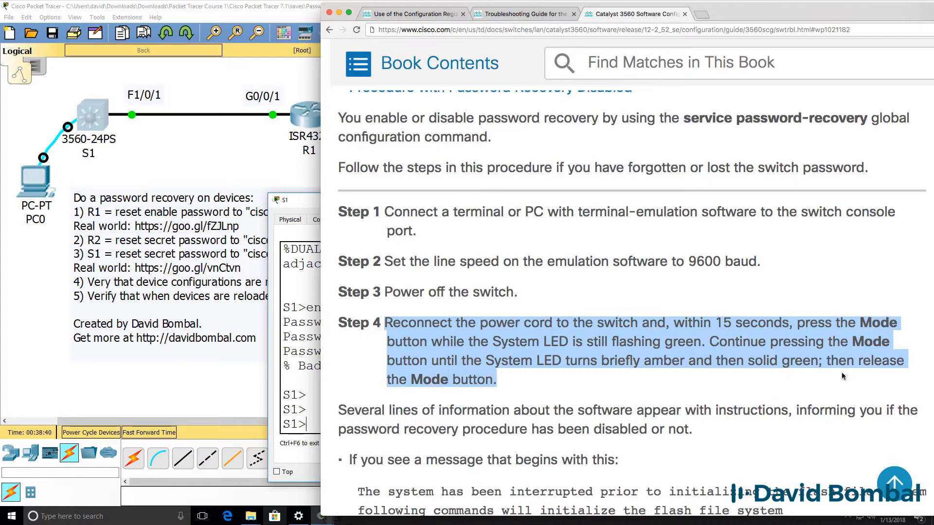
{"action": "mouse_move", "coordinate": [817, 381]}
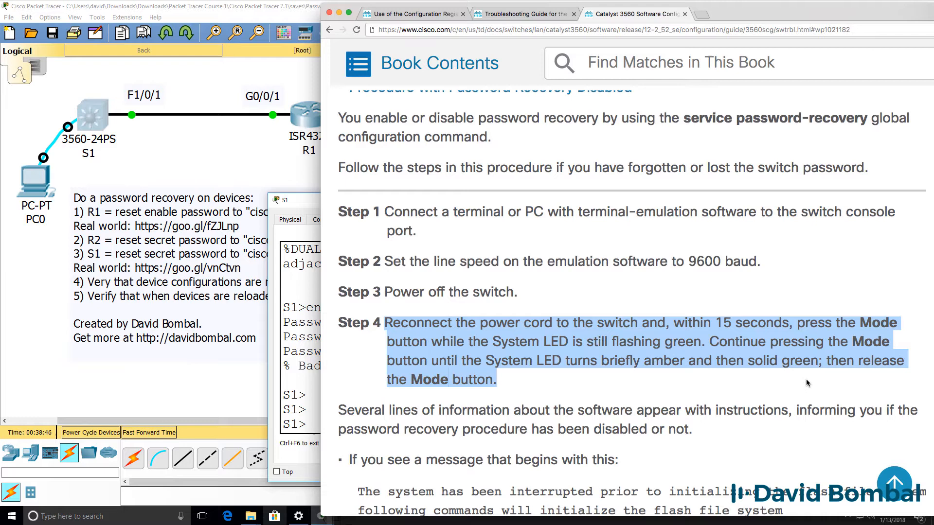
{"action": "scroll", "scroll_direction": "down", "scroll_amount": 3}
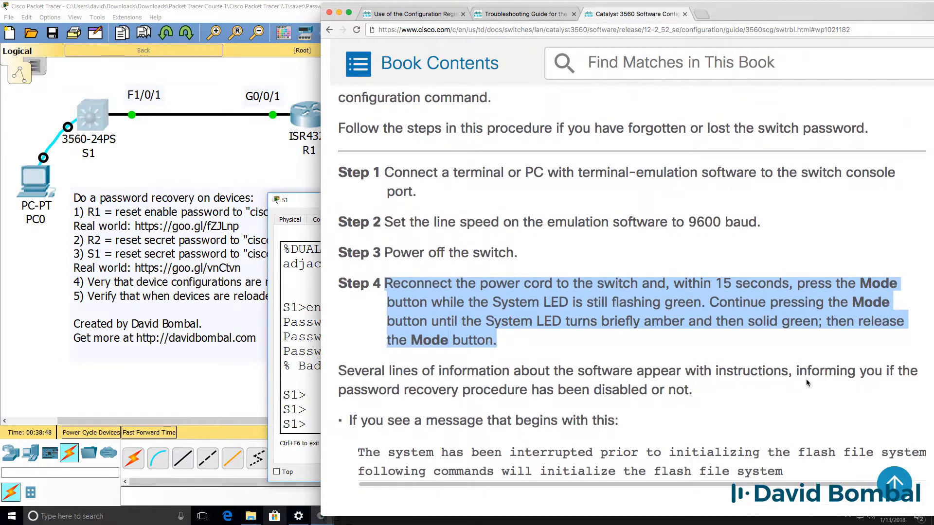
{"action": "scroll", "scroll_direction": "down", "scroll_amount": 3}
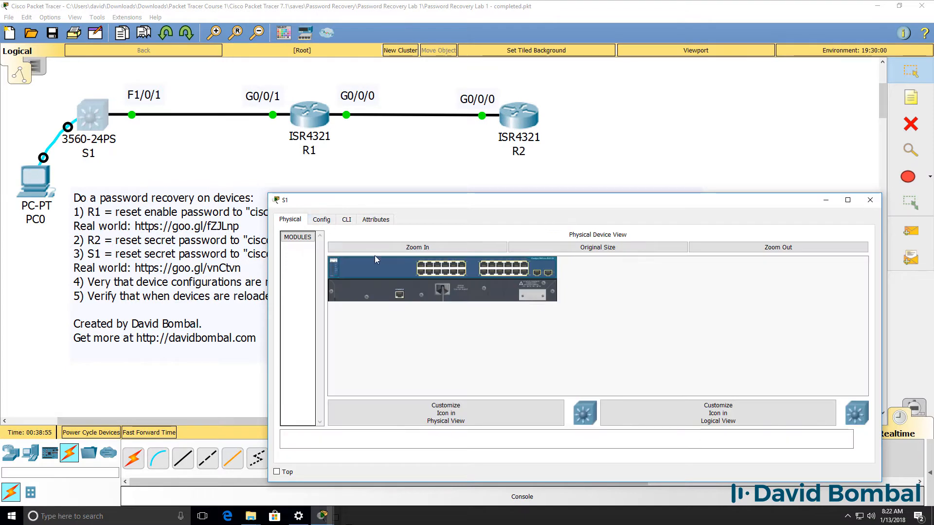
- Power-cycle all devices and hold S1's Mode button during boot to reach the switch: ROMMON prompt
{"action": "left_click", "coordinate": [418, 247]}
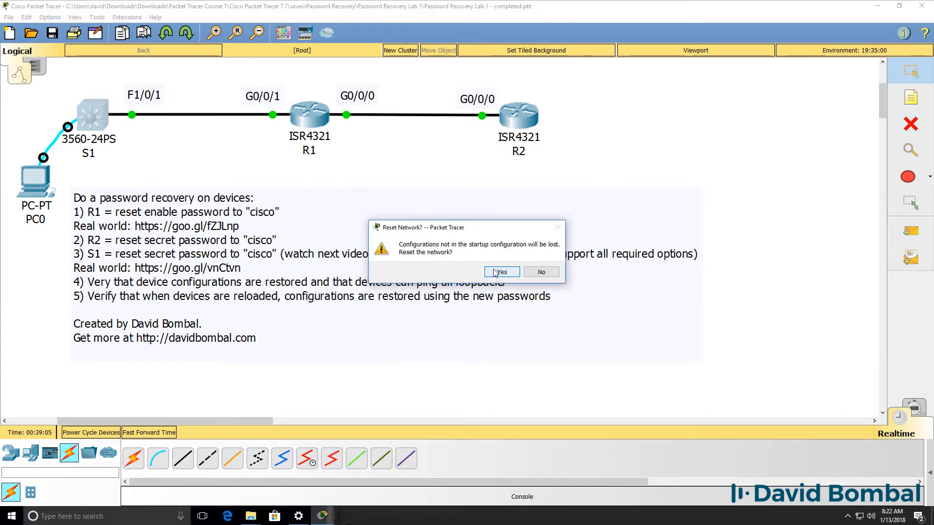
{"action": "left_click", "coordinate": [501, 272]}
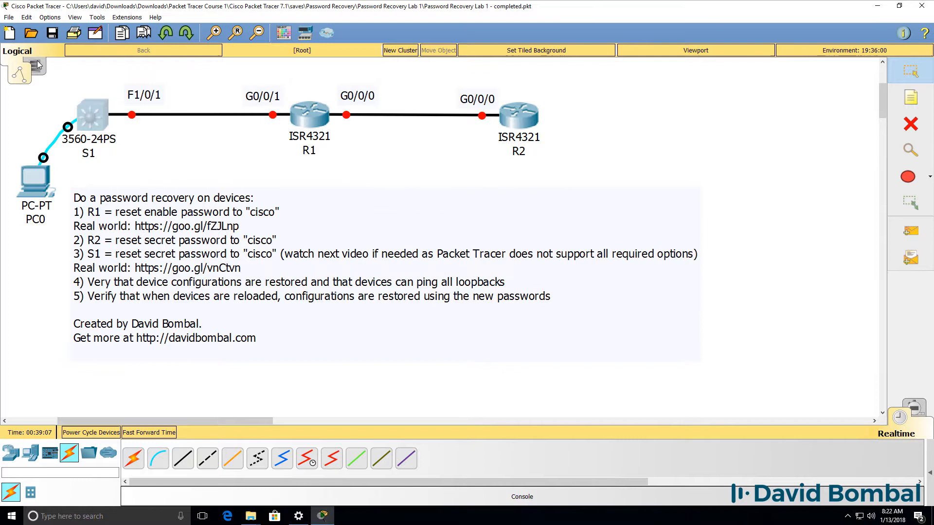
{"action": "left_click", "coordinate": [93, 113]}
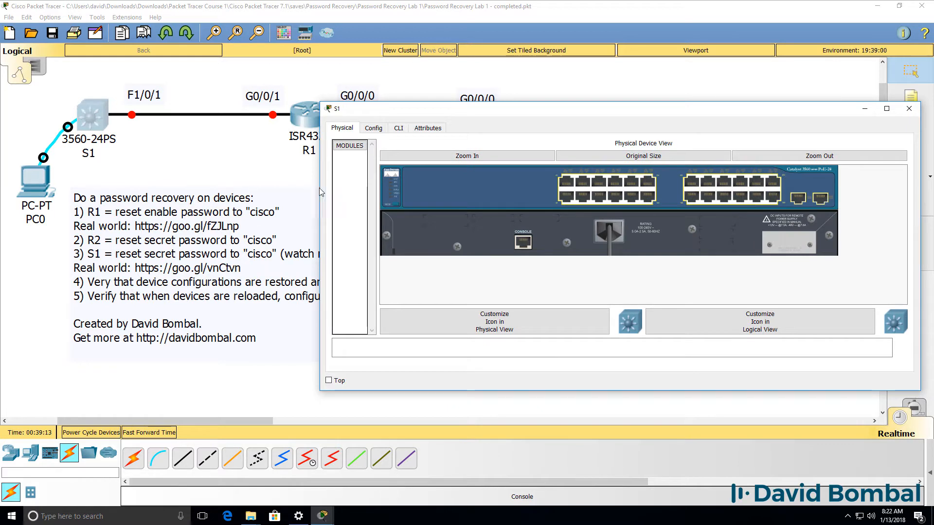
{"action": "left_click", "coordinate": [390, 203]}
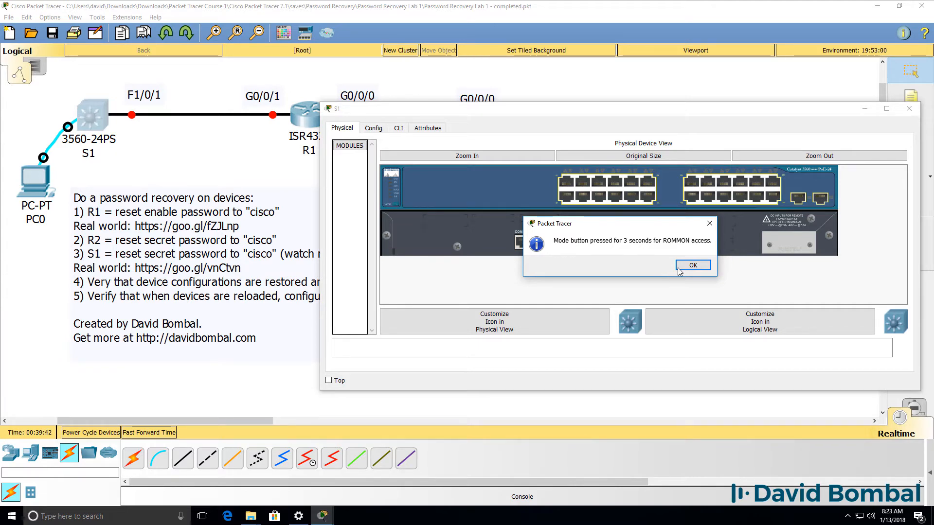
{"action": "left_click", "coordinate": [692, 265]}
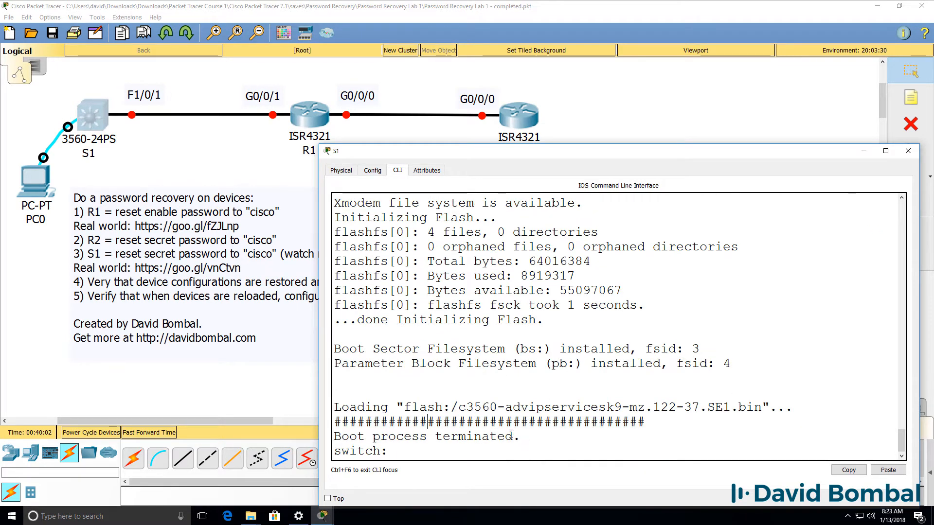
- Highlight the boot-terminated messages and enter ? at the switch: prompt to list boot loader commands
{"action": "left_click_drag", "start_coordinate": [335, 407], "coordinate": [518, 436]}
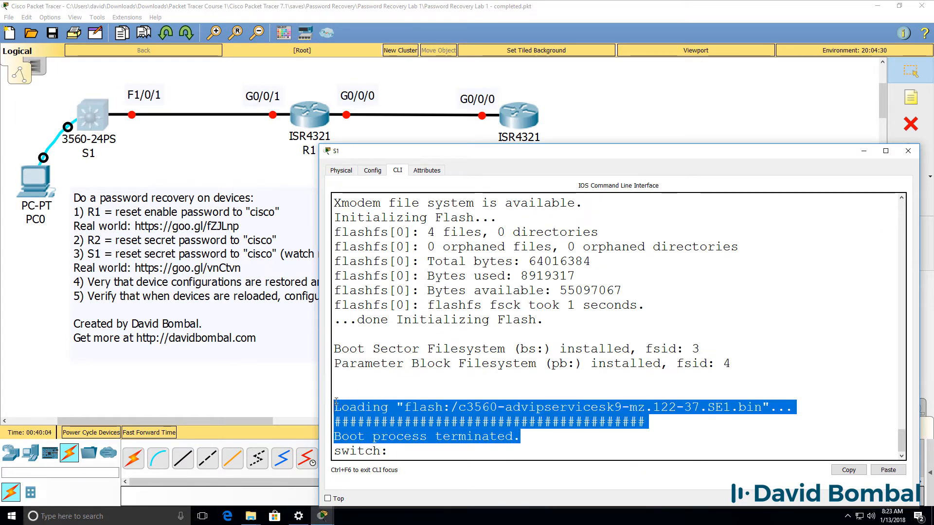
{"action": "type", "text": "?"}
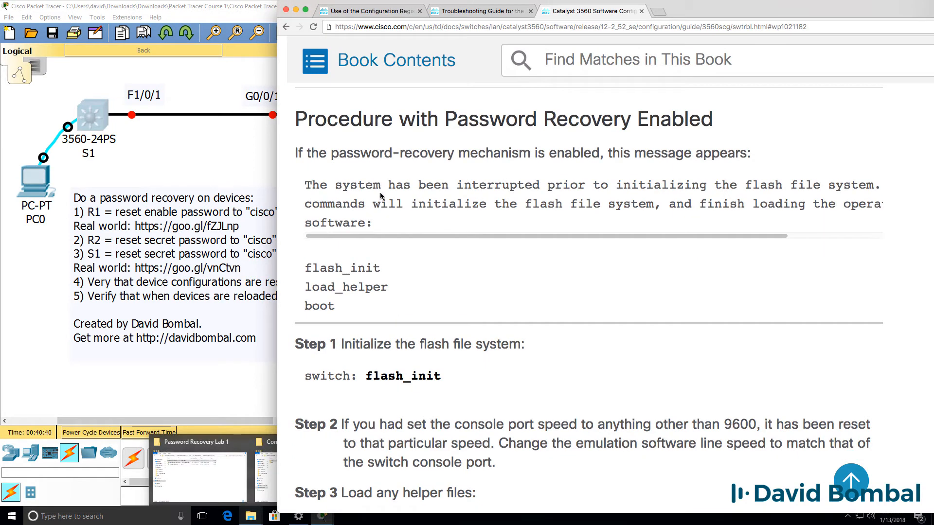
{"action": "scroll", "scroll_direction": "down", "scroll_amount": 3}
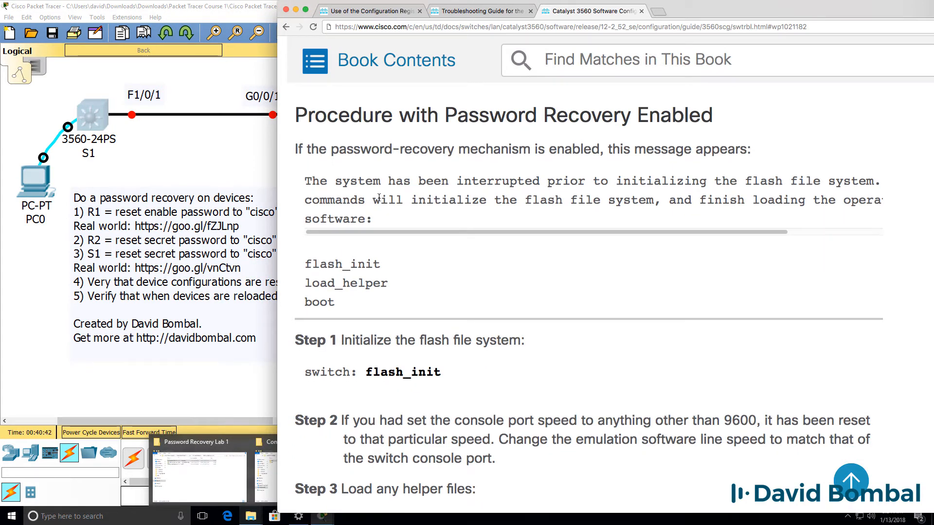
{"action": "double_click", "coordinate": [379, 371]}
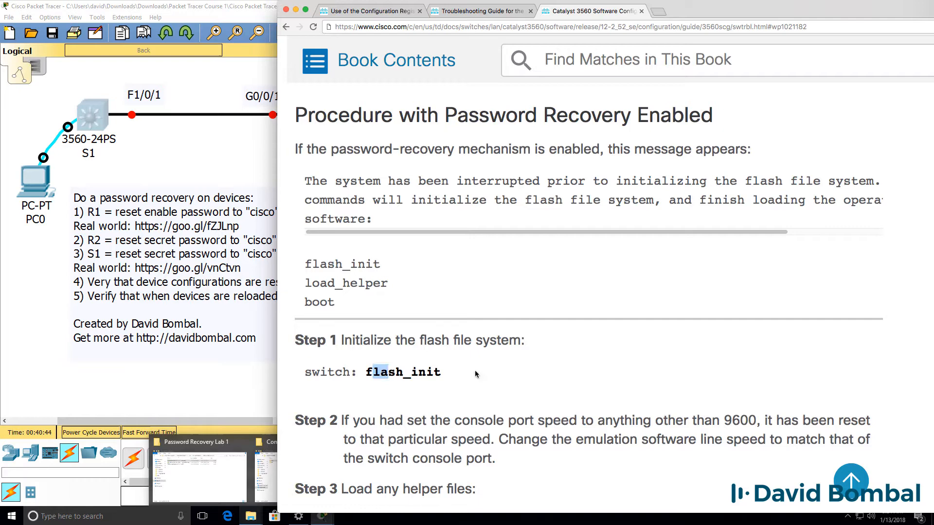
{"action": "double_click", "coordinate": [403, 372]}
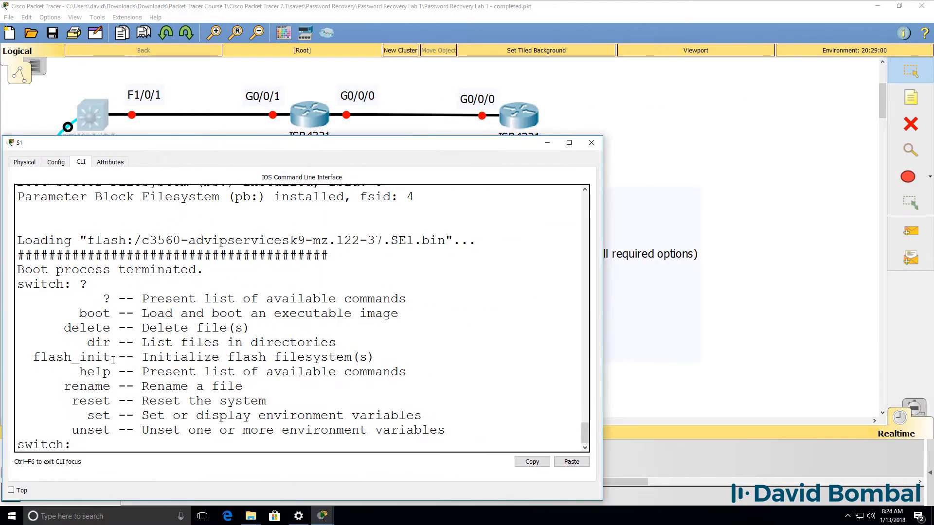
- Run flash_init in S1's boot loader, reporting the flash already initialized
{"action": "type", "text": "flash_"}
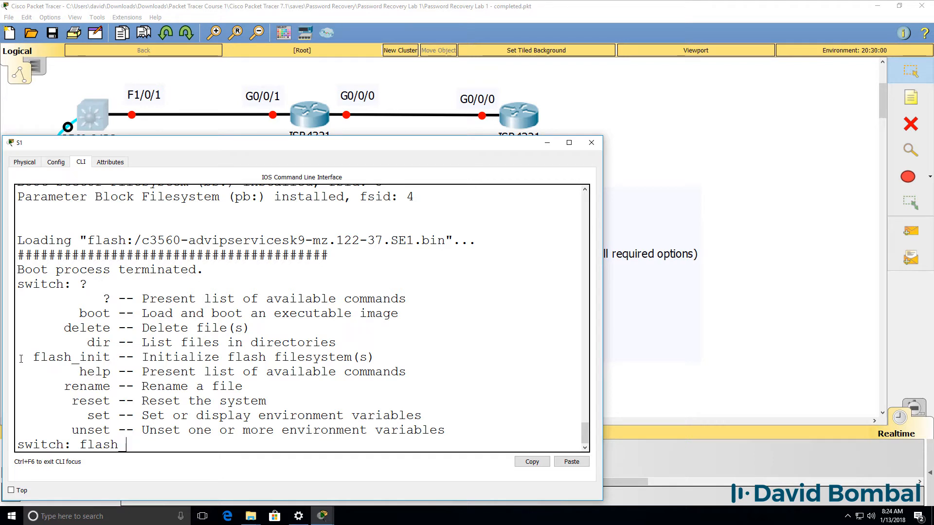
{"action": "key", "text": "enter"}
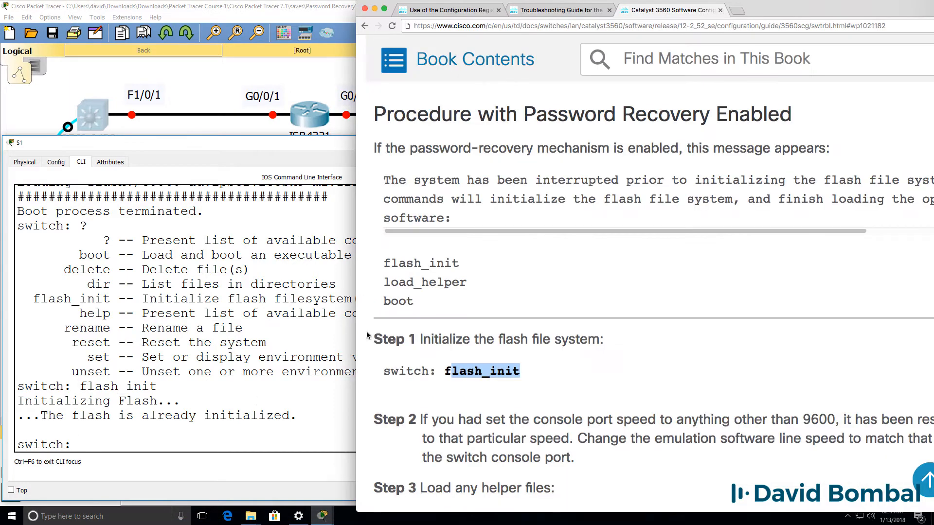
{"action": "scroll", "scroll_direction": "down", "scroll_amount": 3}
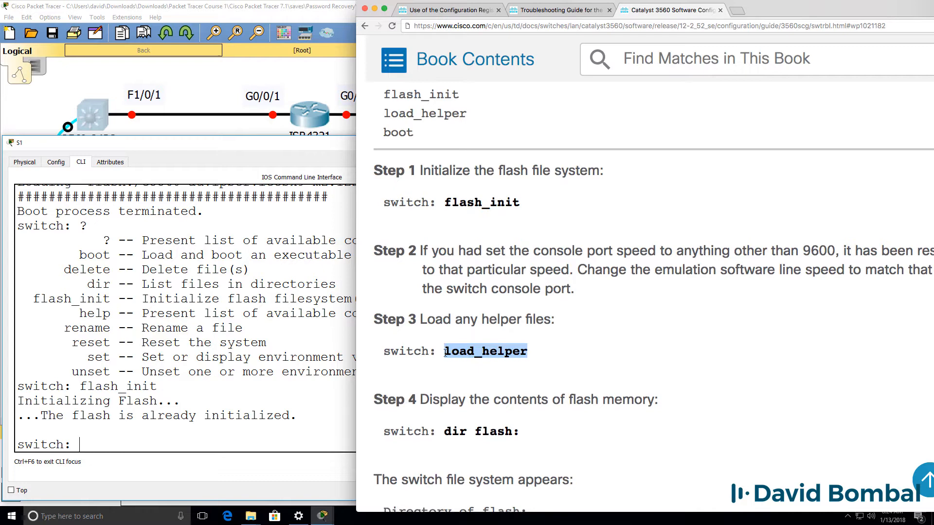
{"action": "scroll", "scroll_direction": "down", "scroll_amount": 3}
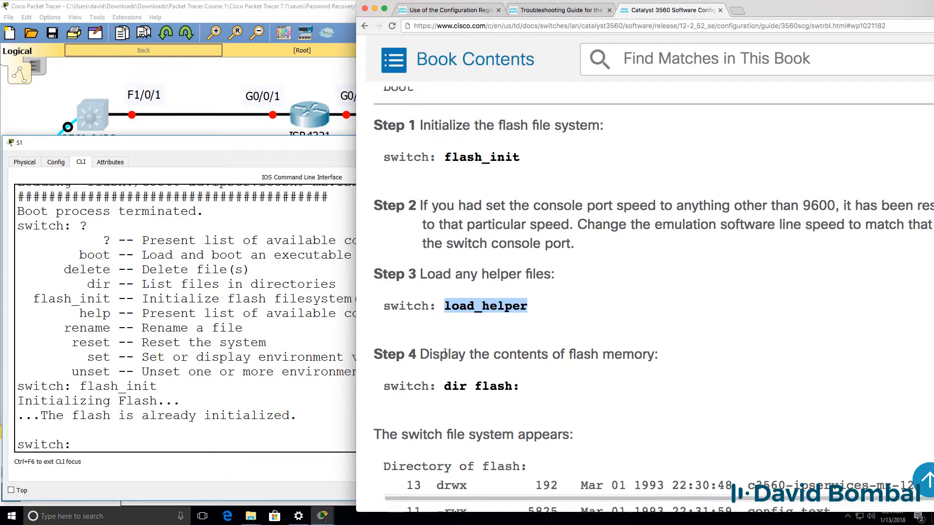
{"action": "scroll", "scroll_direction": "down", "scroll_amount": 3}
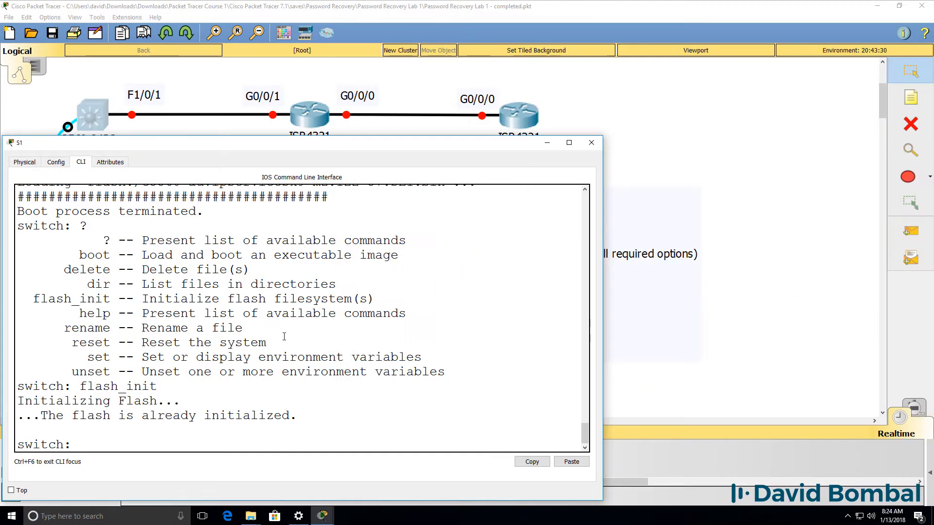
- List flash: contents showing config.text, then note the rename step in the guide
{"action": "type", "text": "dir flash:"}
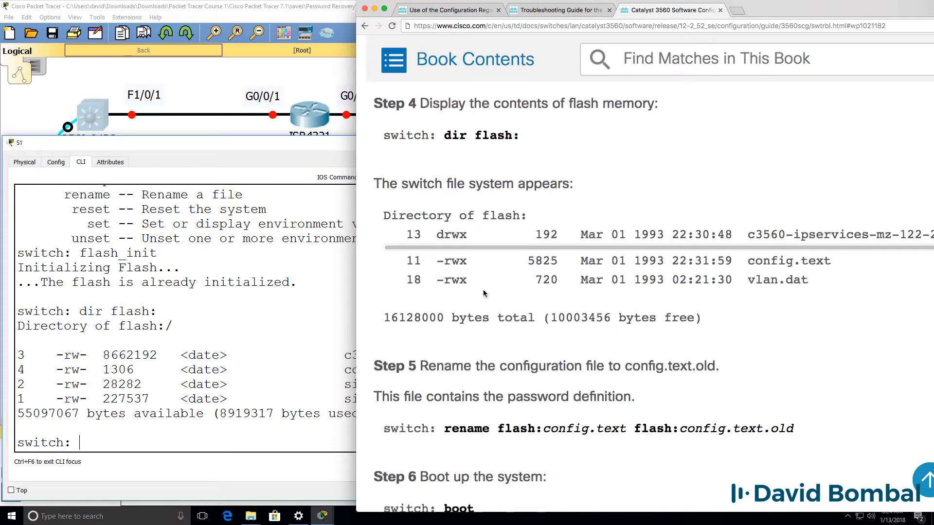
{"action": "scroll", "scroll_direction": "down", "scroll_amount": 3}
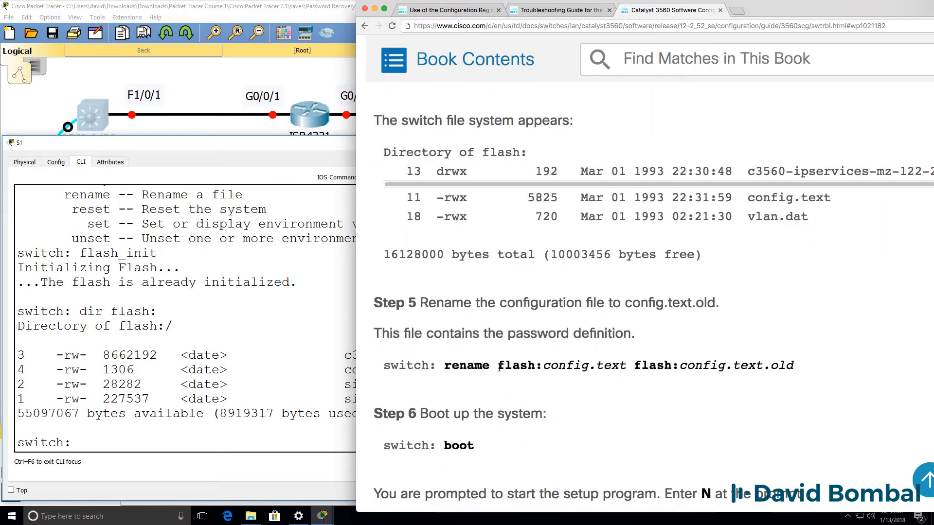
{"action": "left_click_drag", "start_coordinate": [543, 364], "coordinate": [648, 365]}
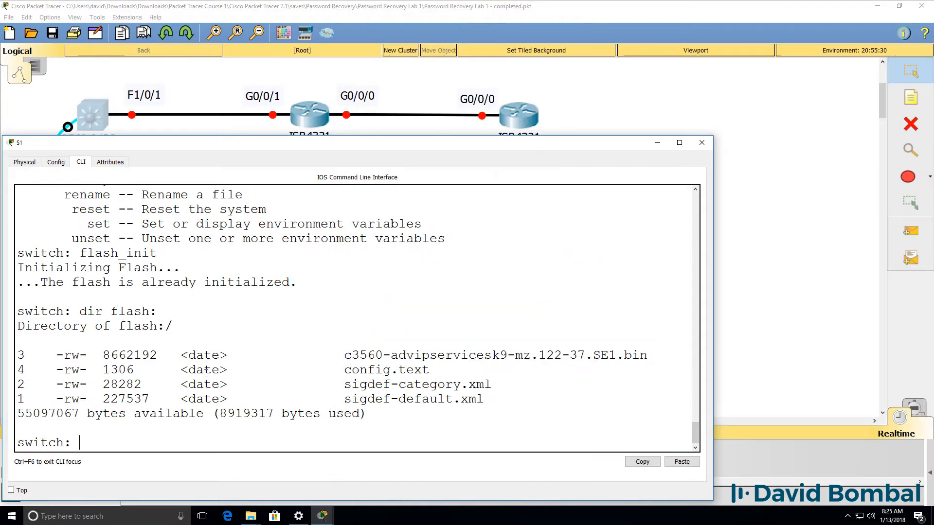
- Rename flash:config.text to flash:config.text.old in S1's boot loader
{"action": "double_click", "coordinate": [387, 370]}
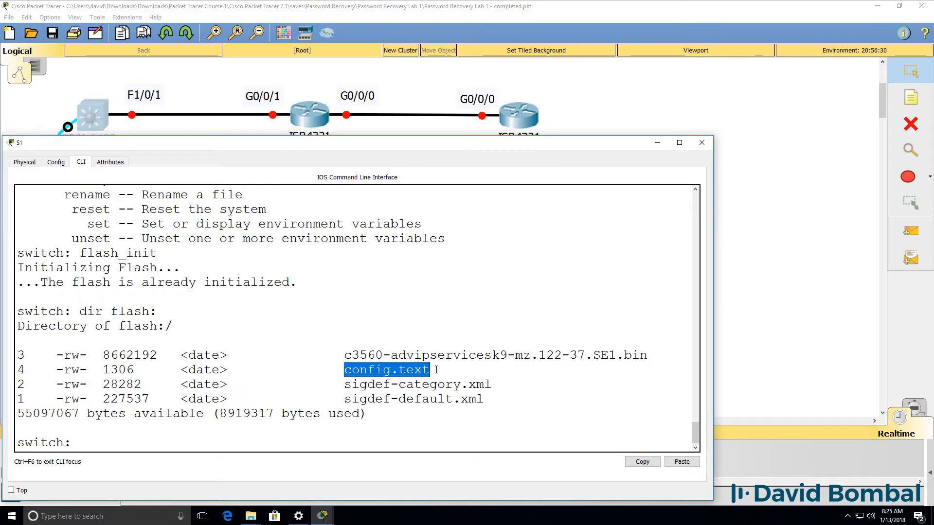
{"action": "type", "text": "rename flash"}
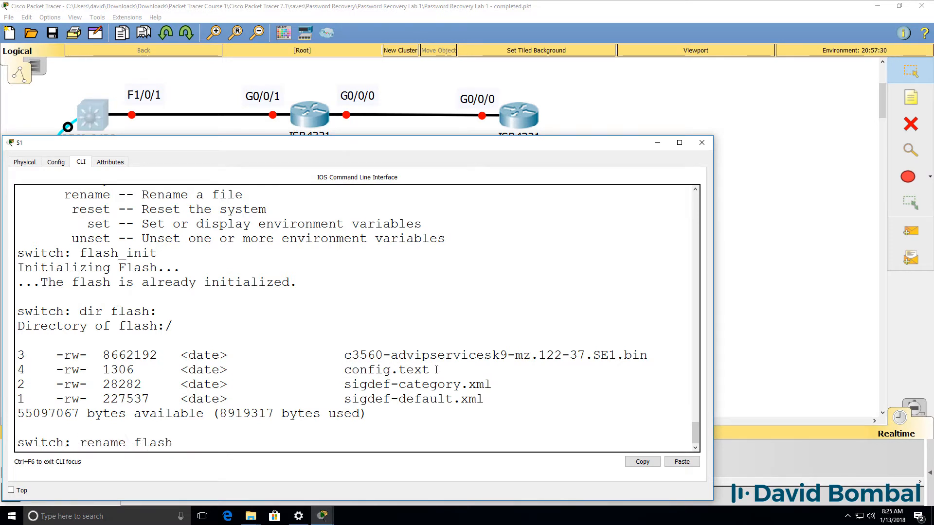
{"action": "type", "text": ":config.te"}
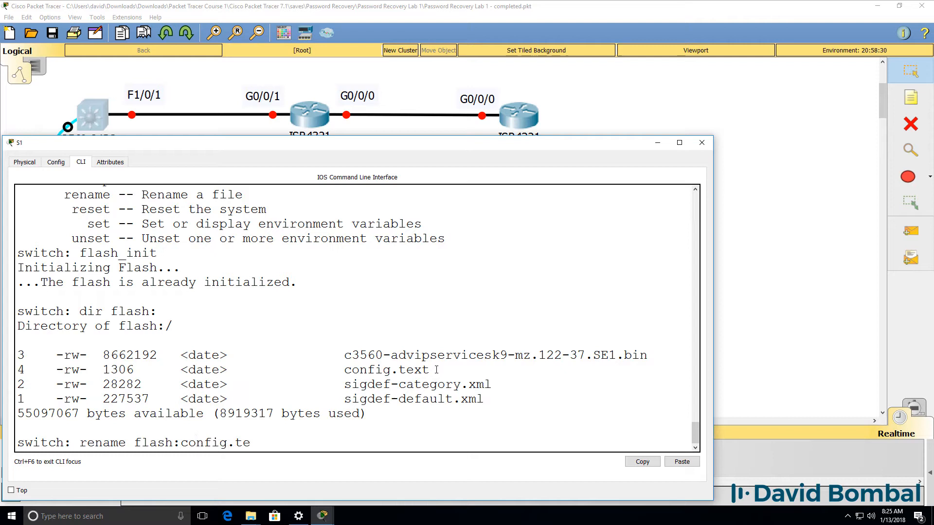
{"action": "type", "text": "xt flash:config.te"}
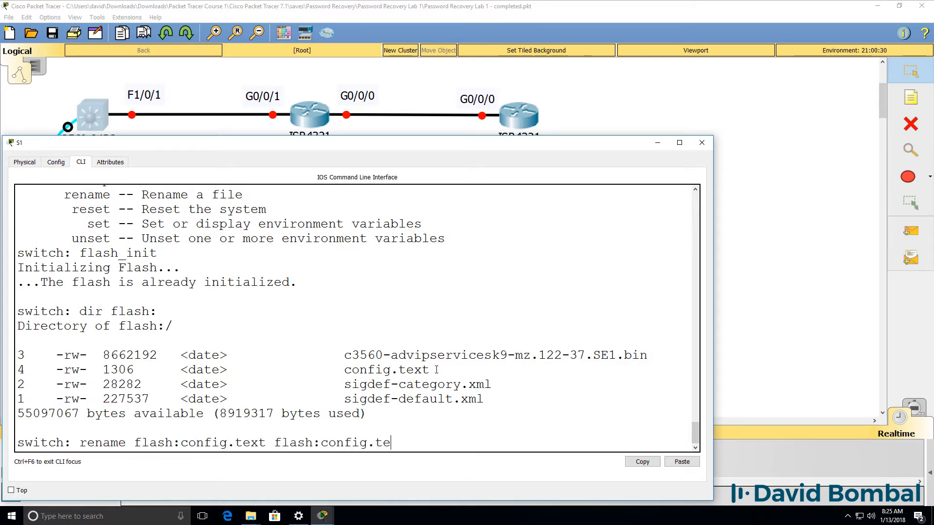
{"action": "type", "text": "xt.old"}
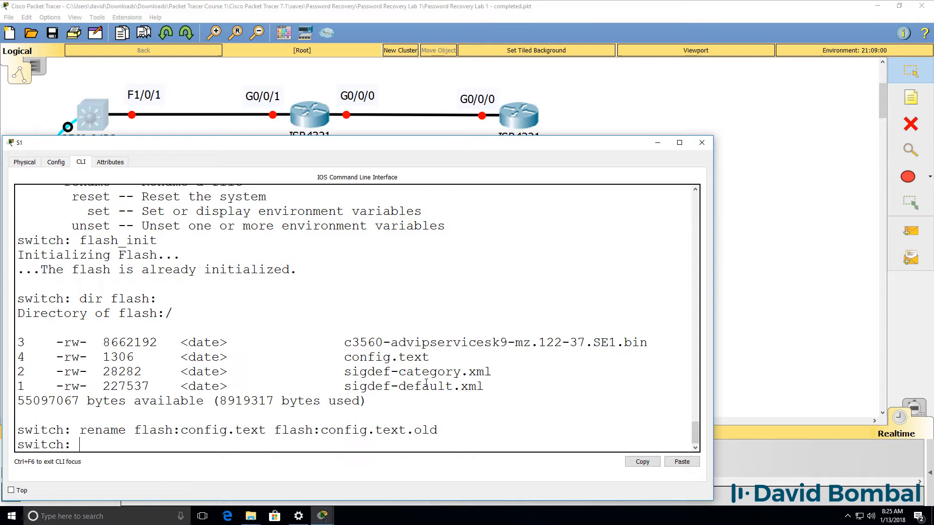
- Re-list flash: and confirm config.text now appears as config.text.old
{"action": "type", "text": "dir fl"}
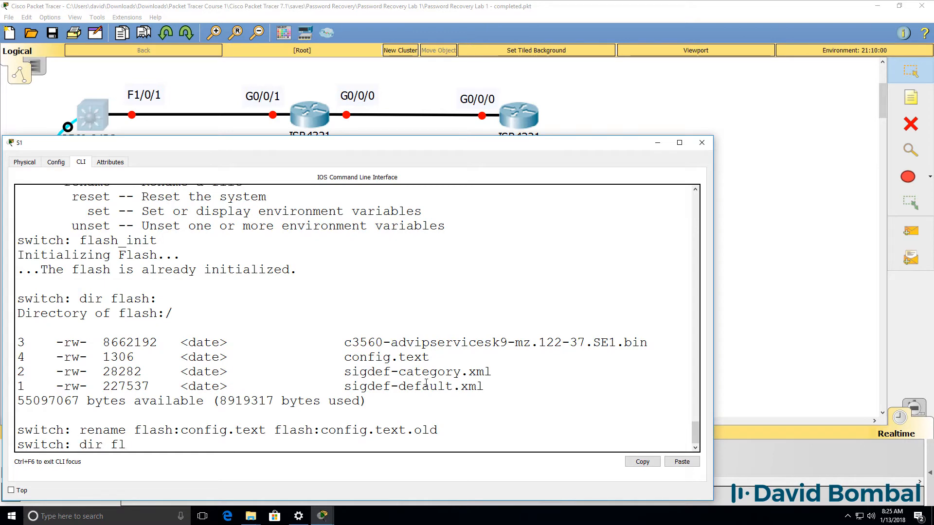
{"action": "type", "text": "ash:"}
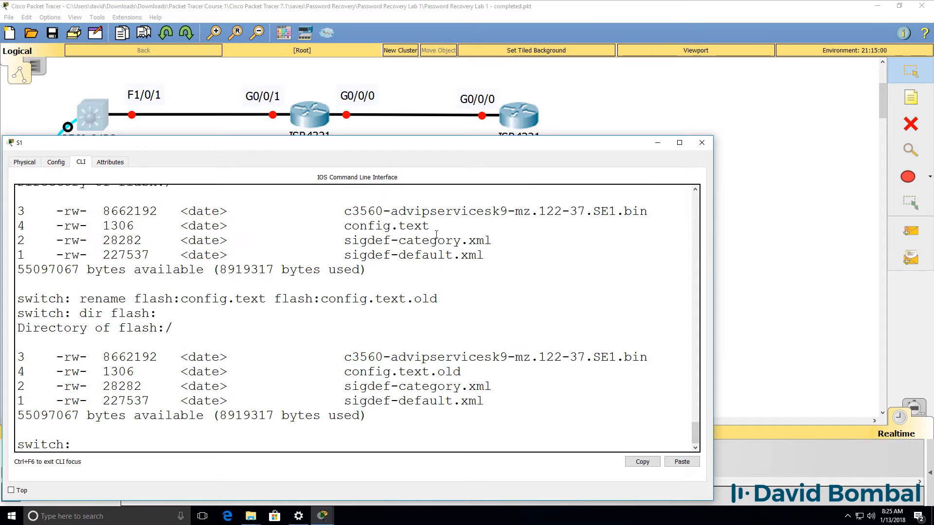
{"action": "double_click", "coordinate": [386, 226]}
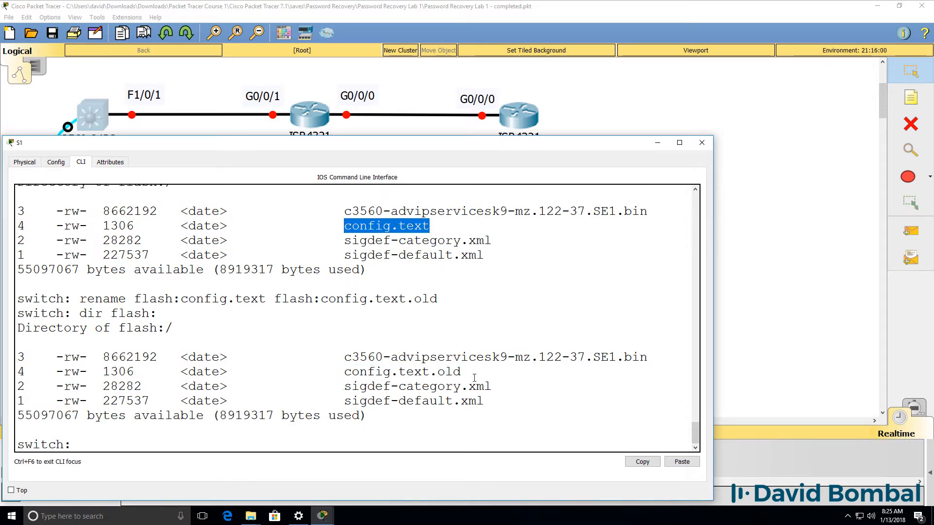
{"action": "double_click", "coordinate": [401, 371]}
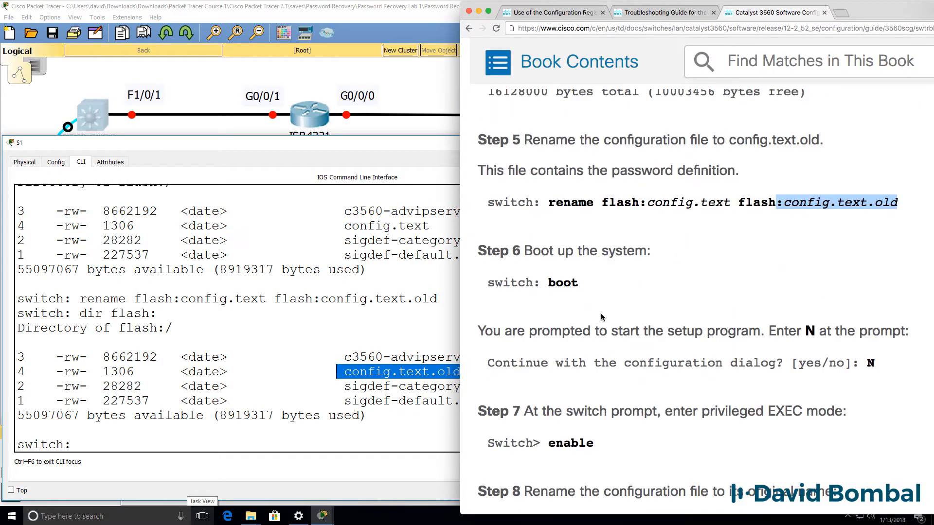
- Scroll through the Cisco 3560 recovery guide, noting the enable step, while S1 boots to the S1> prompt
{"action": "scroll", "scroll_direction": "down", "scroll_amount": 3}
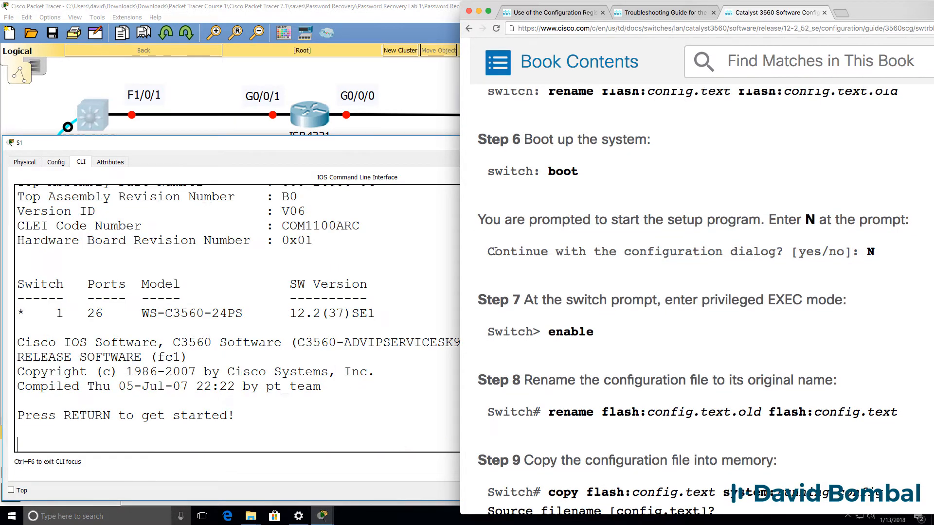
{"action": "double_click", "coordinate": [509, 332]}
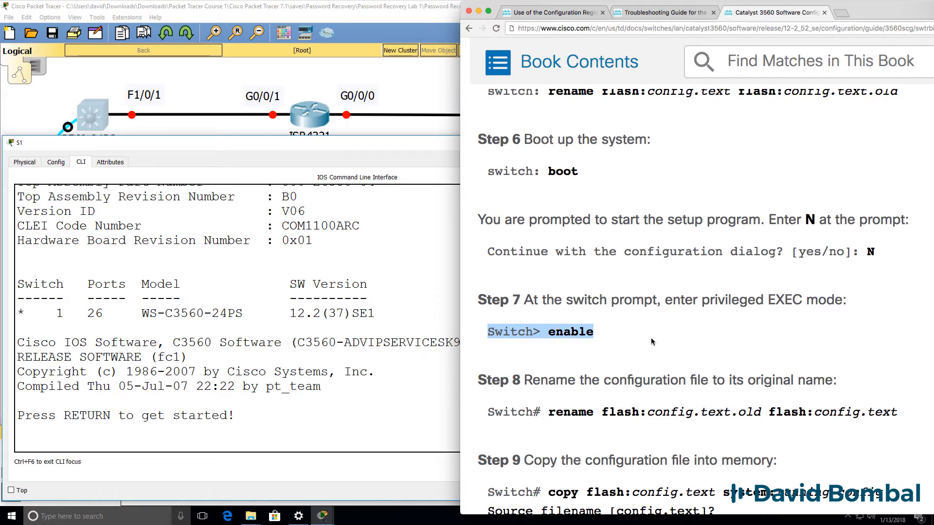
{"action": "scroll", "scroll_direction": "down", "scroll_amount": 3}
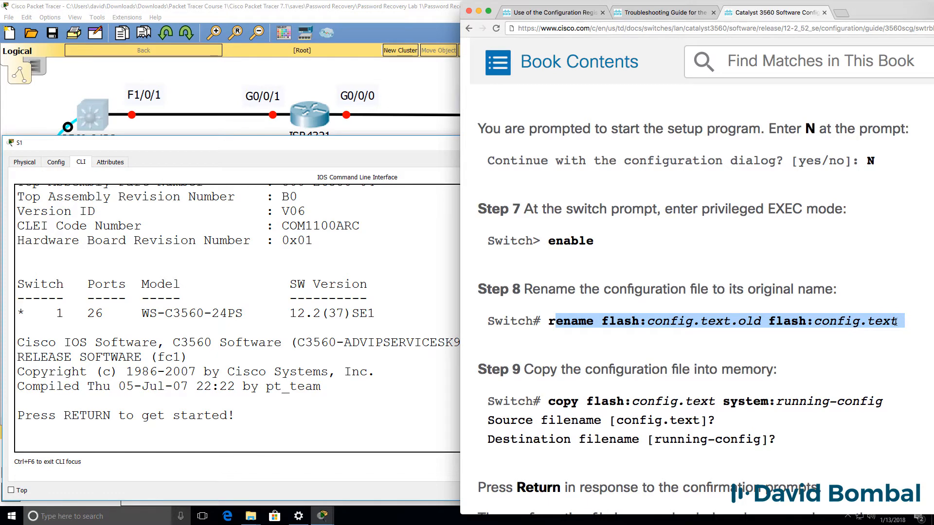
{"action": "scroll", "scroll_direction": "down", "scroll_amount": 3}
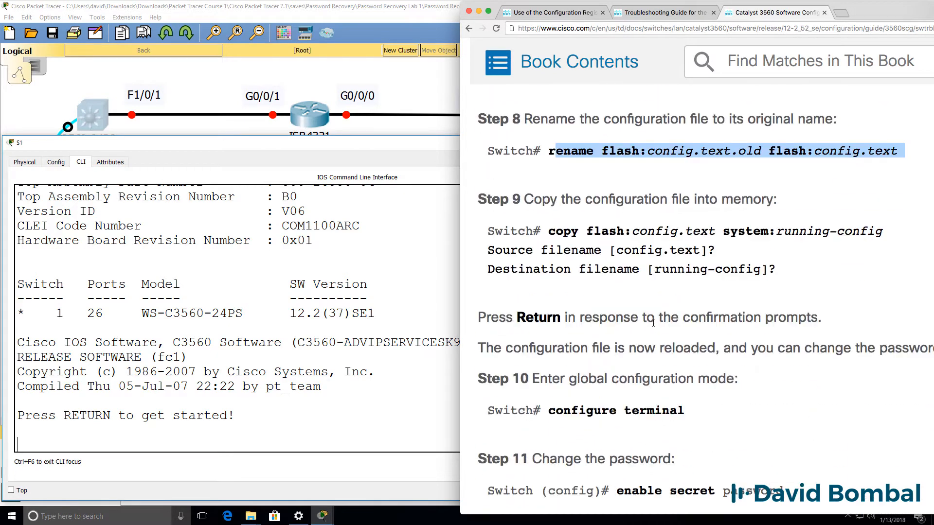
{"action": "scroll", "scroll_direction": "down", "scroll_amount": 3}
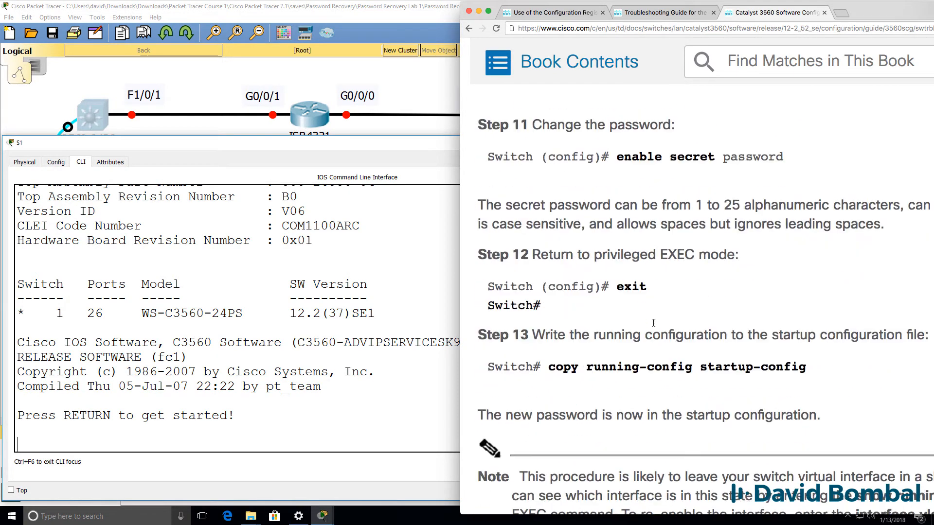
{"action": "scroll", "scroll_direction": "down", "scroll_amount": 3}
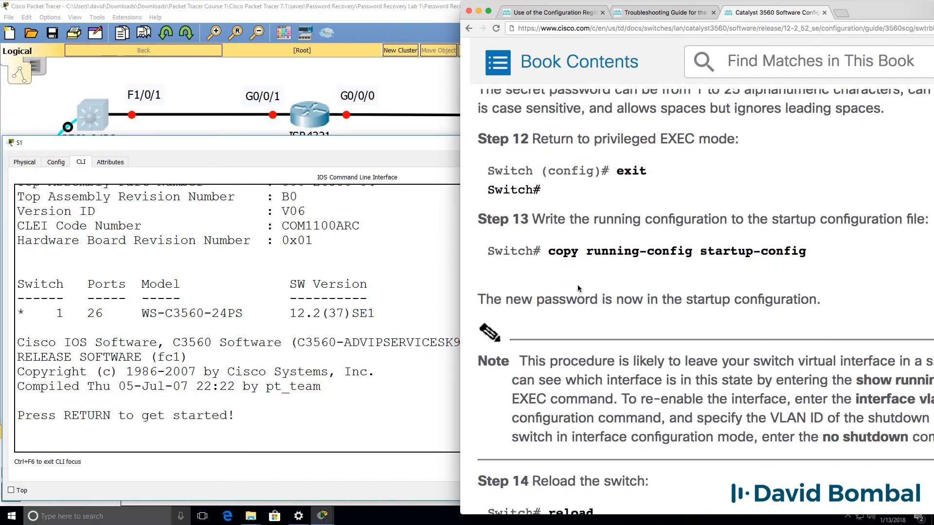
{"action": "scroll", "scroll_direction": "down", "scroll_amount": 3}
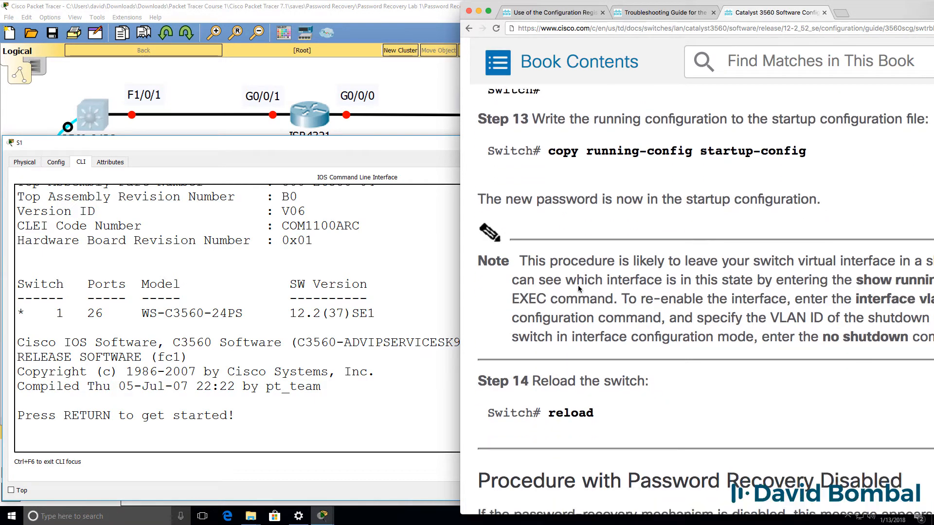
{"action": "scroll", "scroll_direction": "up", "scroll_amount": 3}
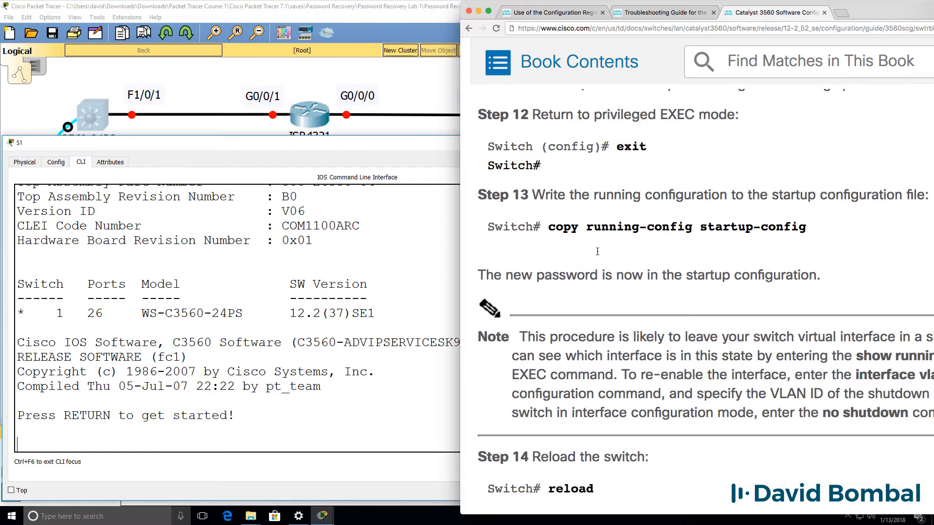
{"action": "scroll", "scroll_direction": "down", "scroll_amount": 3}
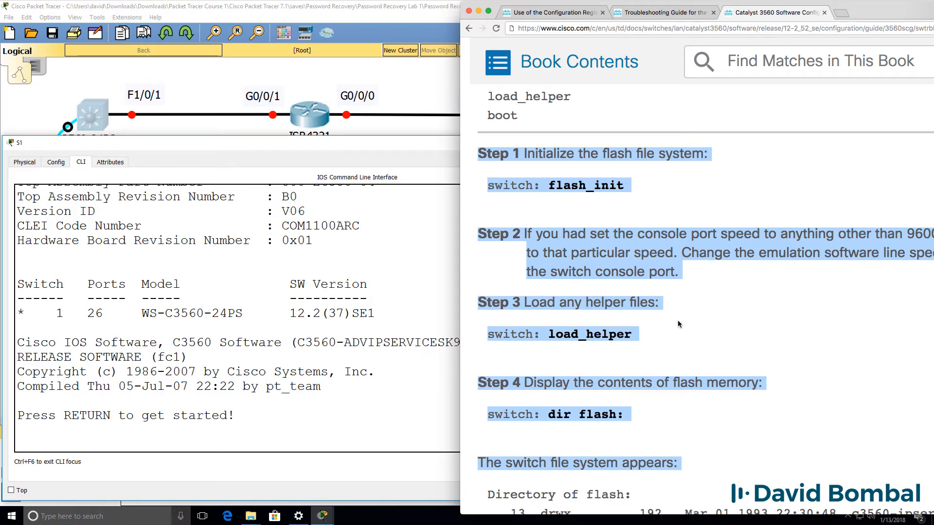
{"action": "scroll", "scroll_direction": "down", "scroll_amount": 3}
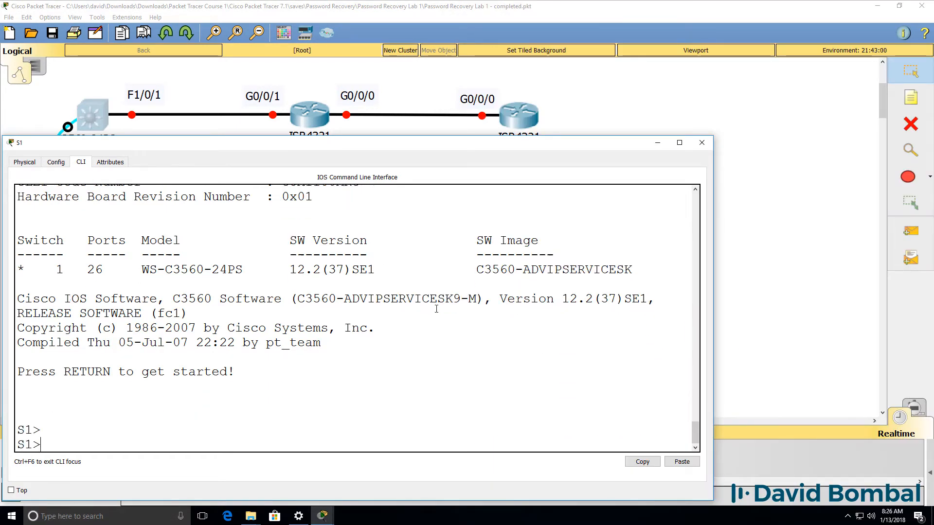
- Retry enable on S1 (still bad secrets), glance at Config, run an unrecognized dir, then show the Physical view
{"action": "type", "text": "en"}
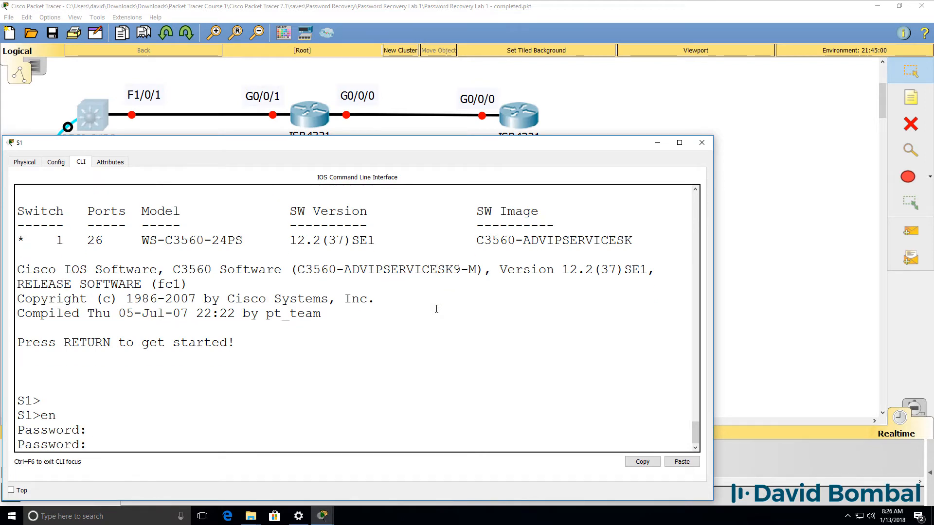
{"action": "left_click", "coordinate": [55, 162]}
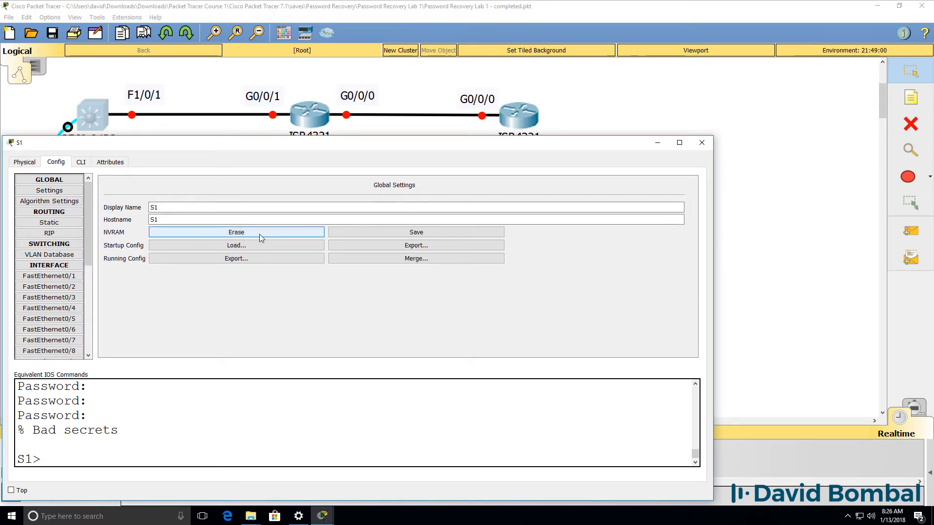
{"action": "mouse_move", "coordinate": [235, 233]}
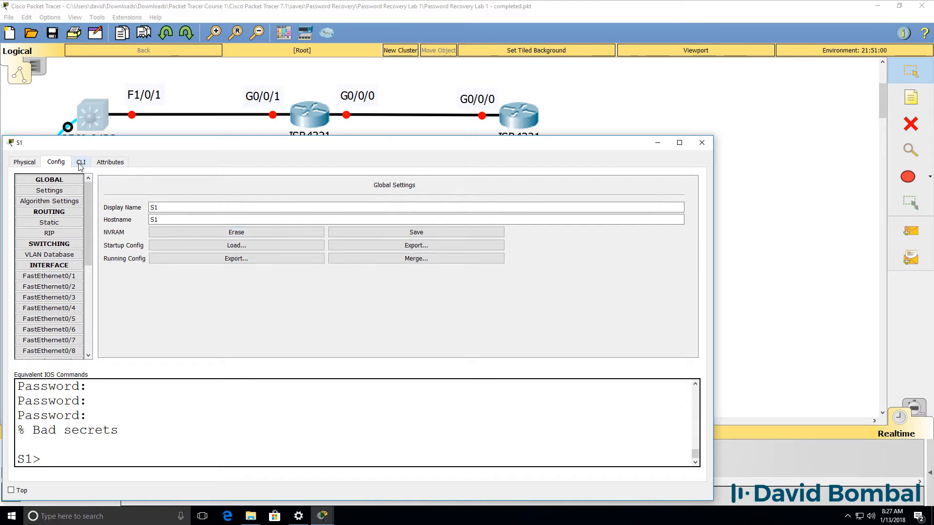
{"action": "left_click", "coordinate": [81, 163]}
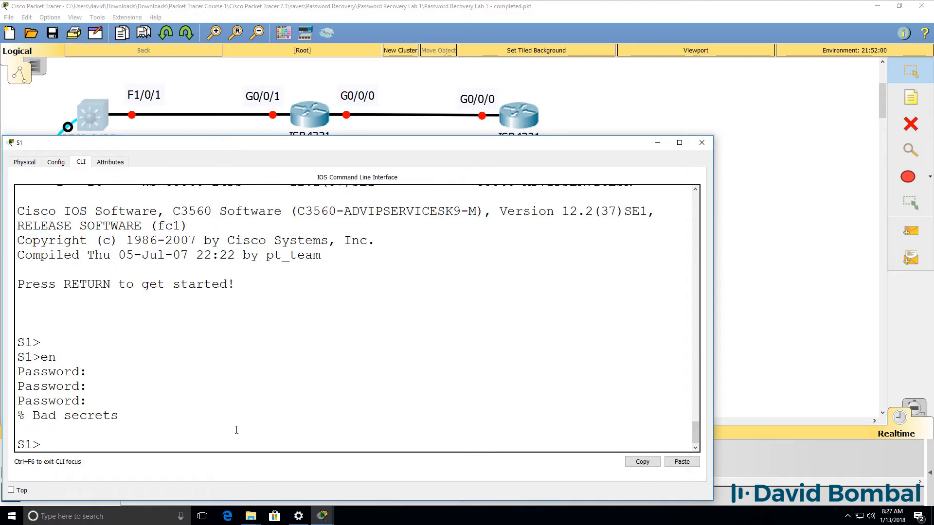
{"action": "type", "text": "dir"}
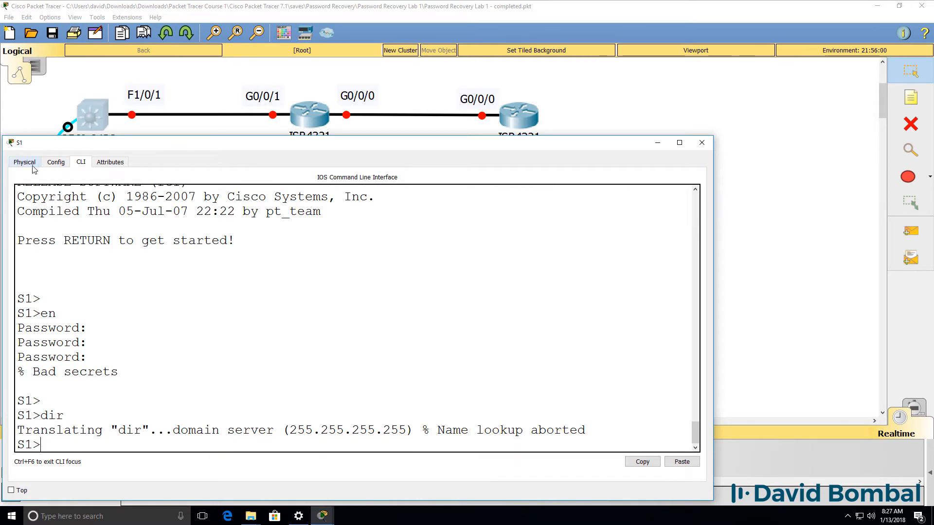
{"action": "left_click", "coordinate": [65, 161]}
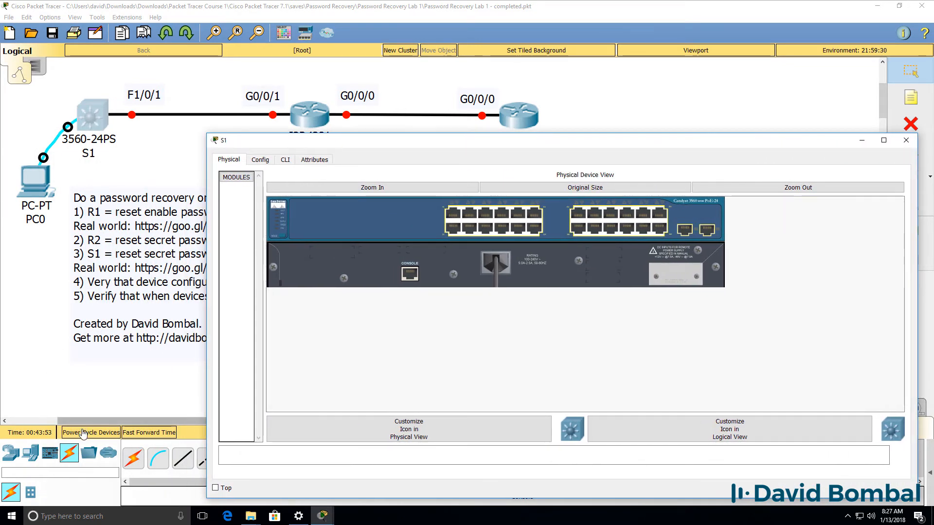
- Power-cycle into ROMMON again and list flash:, now showing config.text.old with no config.text
{"action": "left_click", "coordinate": [90, 432]}
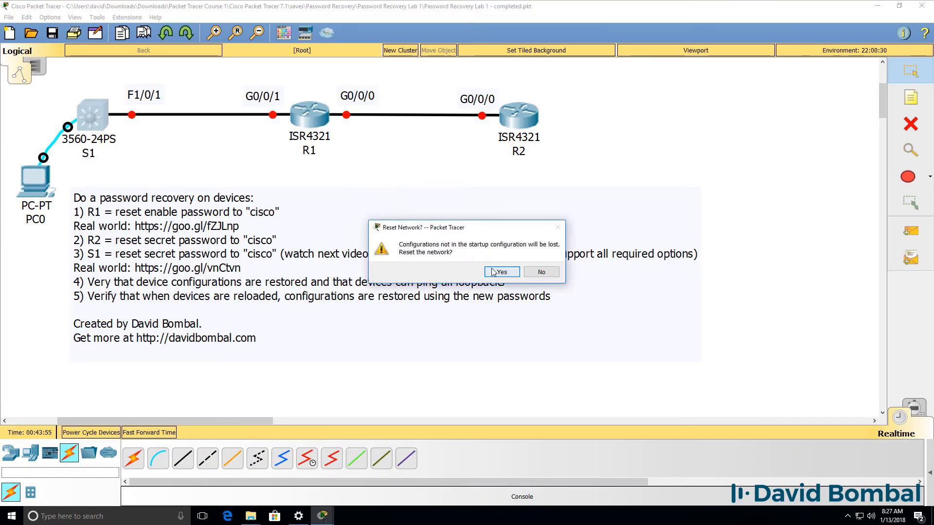
{"action": "left_click", "coordinate": [501, 272]}
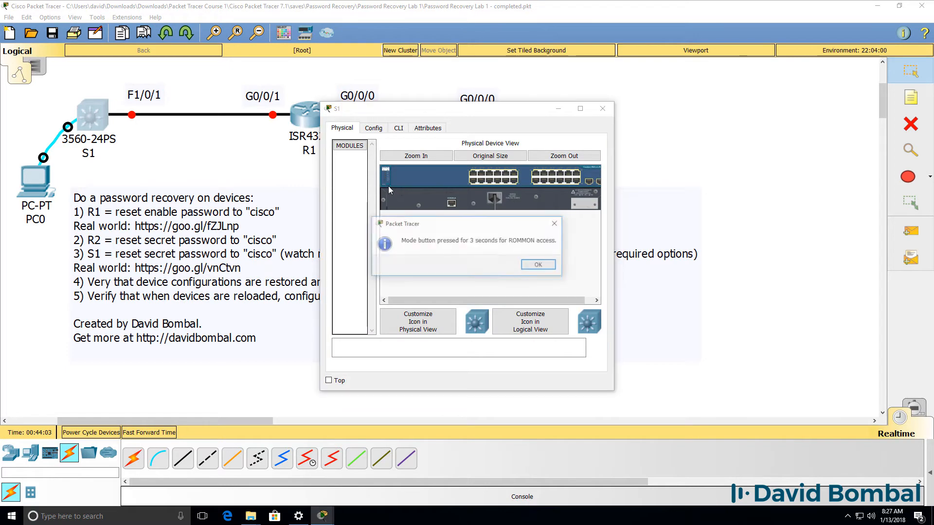
{"action": "left_click", "coordinate": [537, 264]}
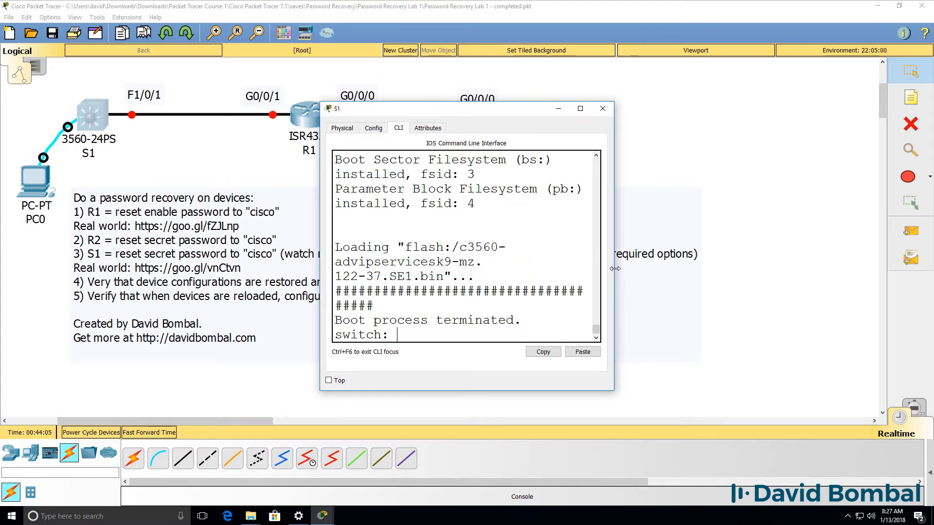
{"action": "type", "text": "dir flash:"}
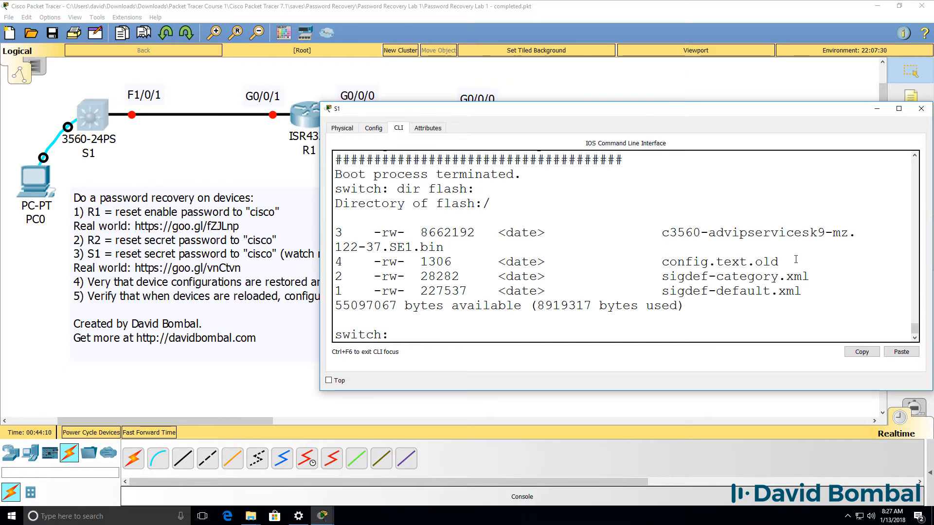
{"action": "double_click", "coordinate": [719, 261]}
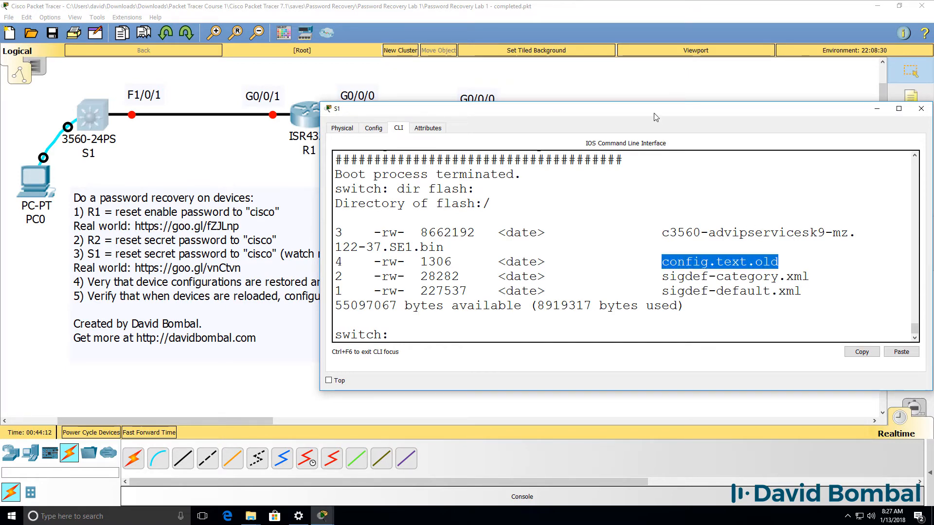
{"action": "left_click_drag", "start_coordinate": [653, 108], "coordinate": [599, 193]}
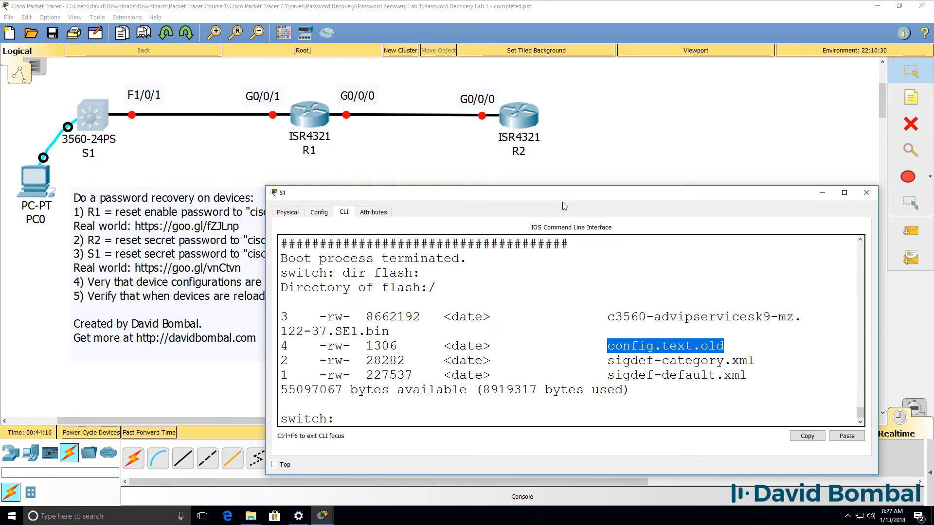
- Reposition S1's window and dismiss the 'Device is still booting' warning while IOS loads to S1>
{"action": "left_click_drag", "start_coordinate": [563, 193], "coordinate": [581, 208]}
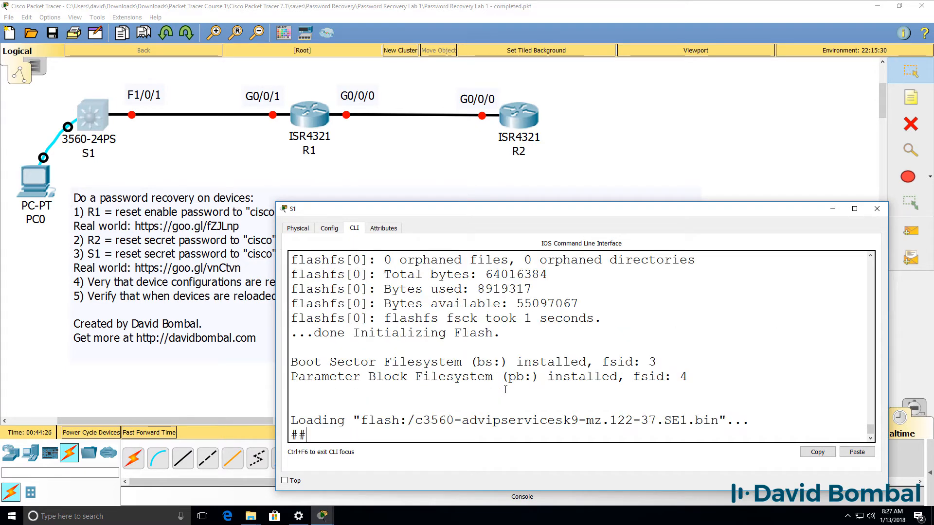
{"action": "left_click", "coordinate": [329, 228]}
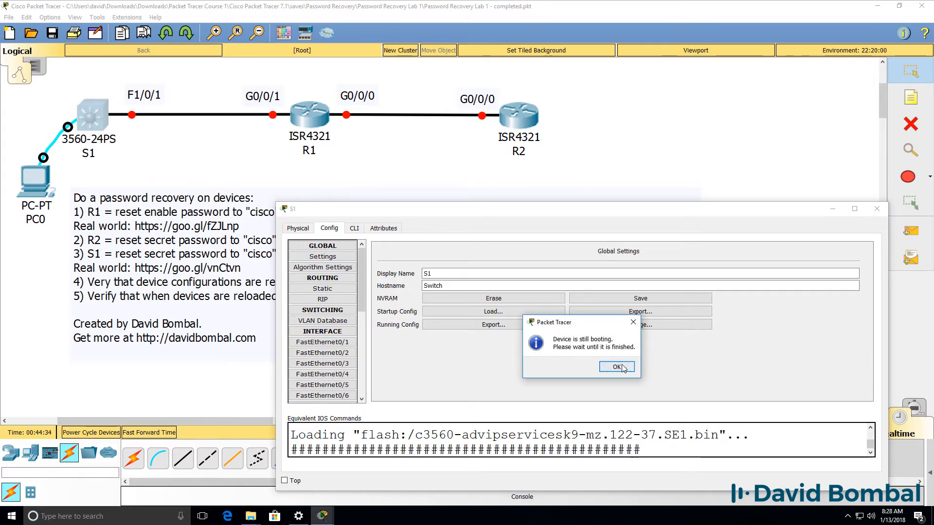
{"action": "left_click", "coordinate": [617, 367]}
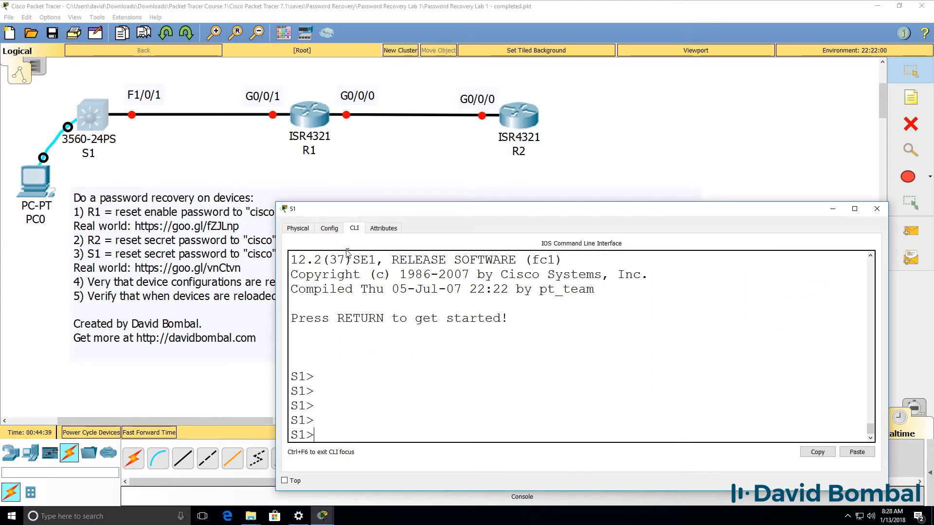
- Enter enable on S1, erase its startup-config via NVRAM Erase in Config, confirming Yes
{"action": "type", "text": "en"}
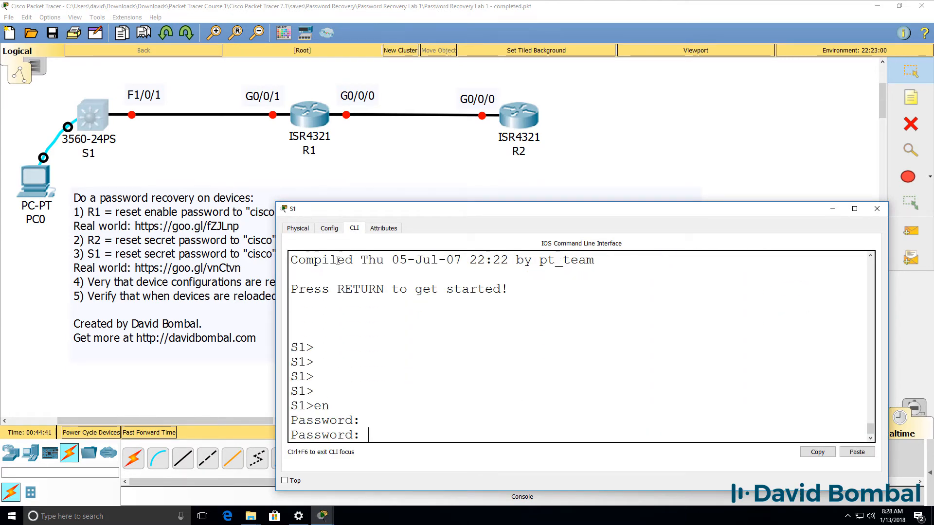
{"action": "left_click", "coordinate": [328, 228]}
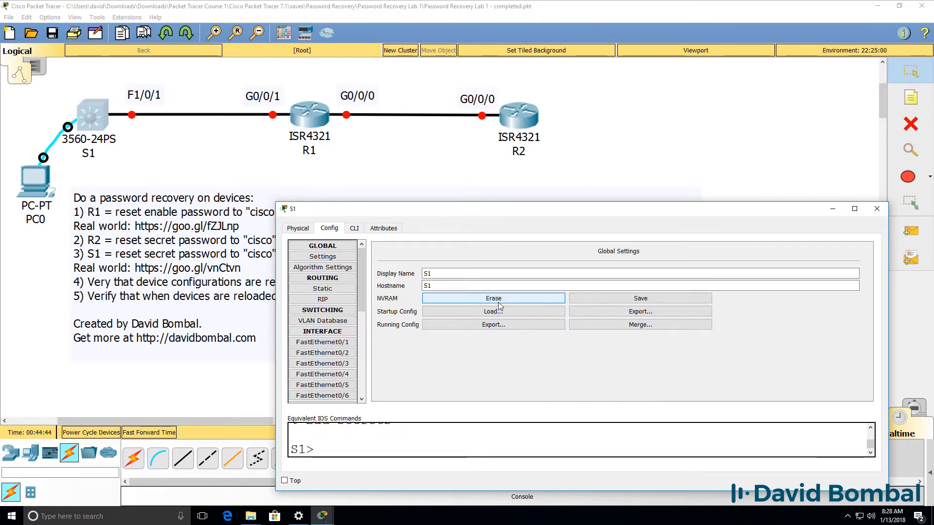
{"action": "left_click", "coordinate": [493, 298]}
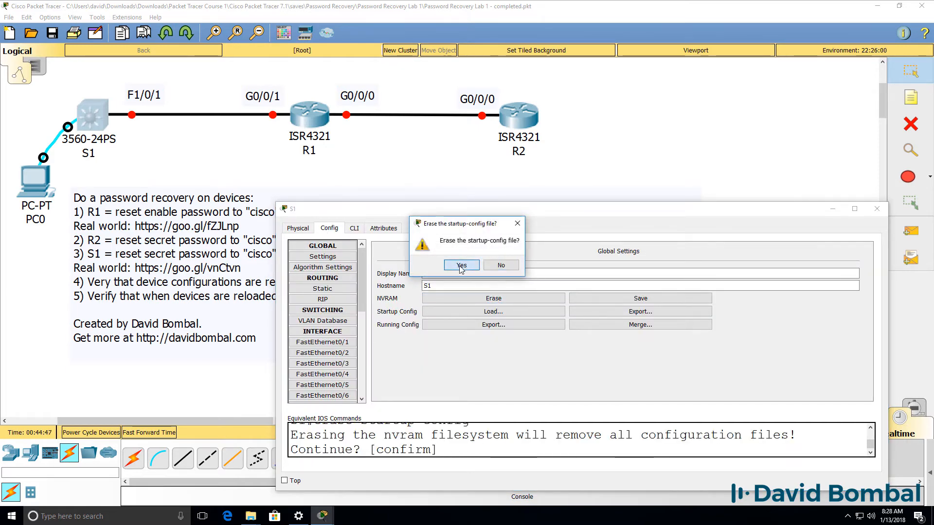
{"action": "left_click", "coordinate": [461, 264]}
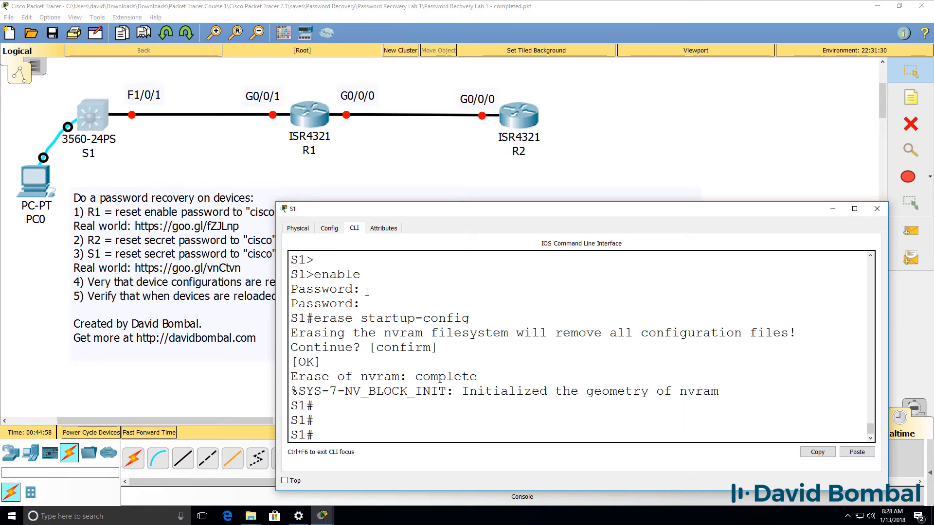
{"action": "mouse_move", "coordinate": [297, 228]}
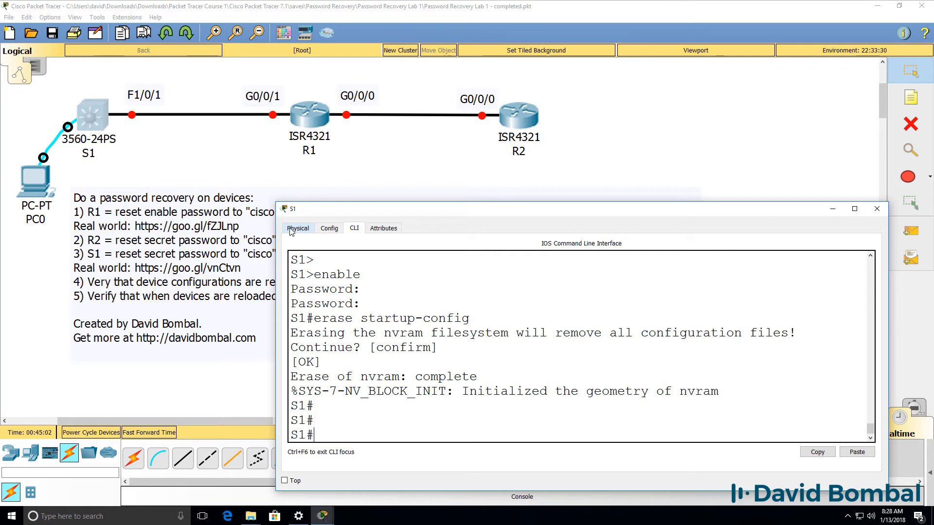
{"action": "left_click", "coordinate": [298, 227]}
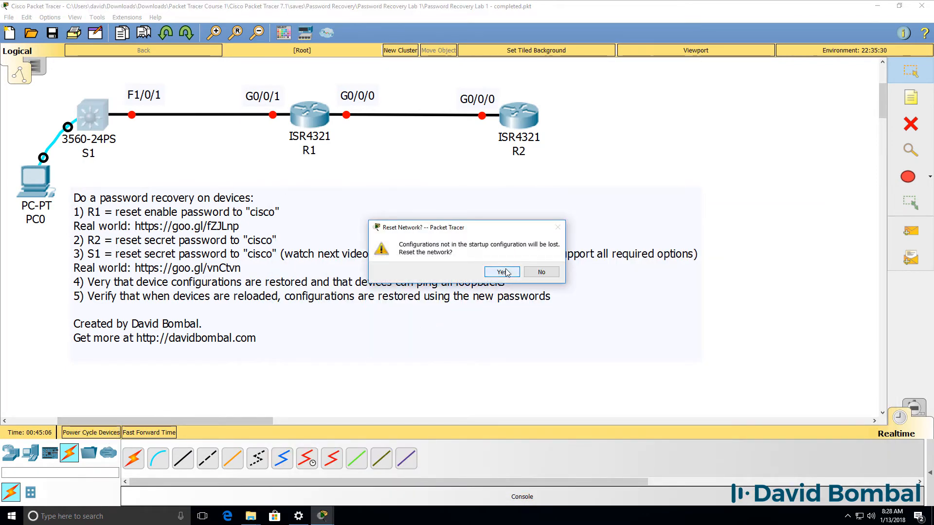
- Confirm power-cycling the devices and bring up S1's CLI console, resized and repositioned
{"action": "left_click", "coordinate": [500, 272]}
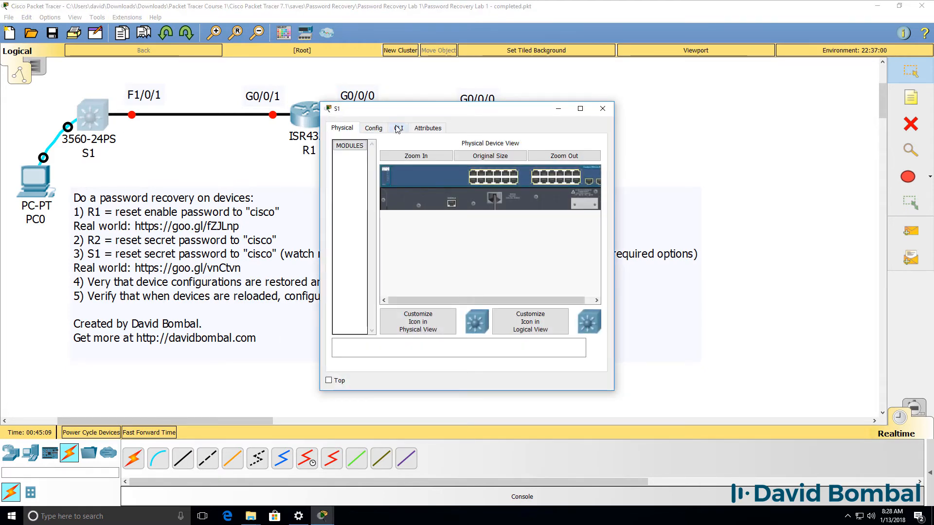
{"action": "left_click", "coordinate": [398, 128]}
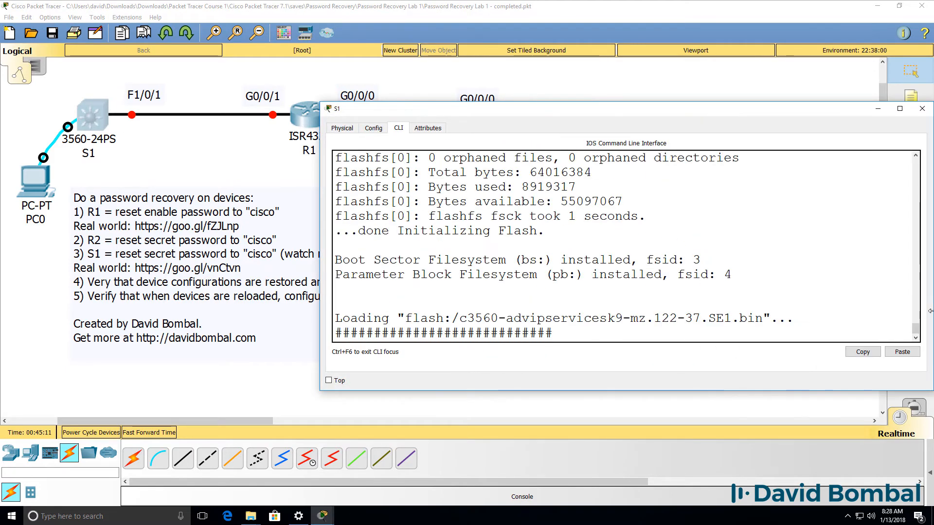
{"action": "left_click_drag", "start_coordinate": [334, 108], "coordinate": [324, 212]}
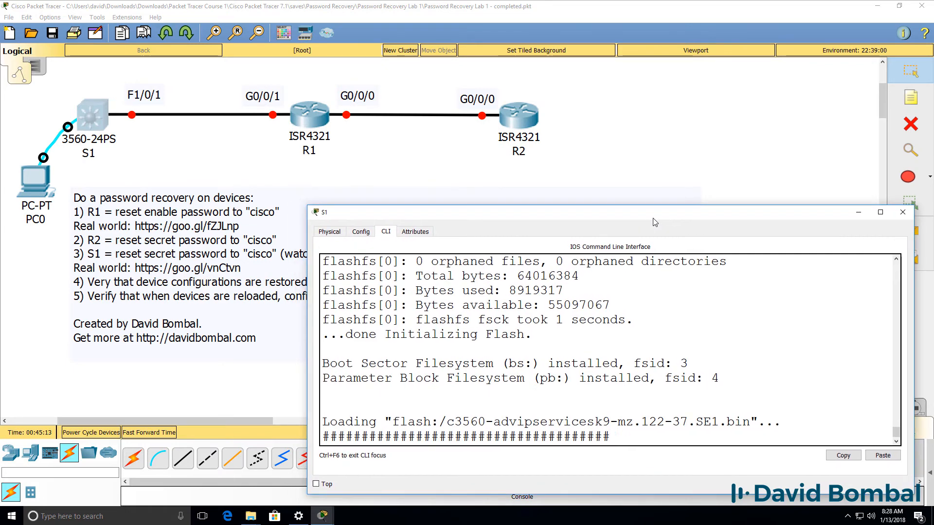
{"action": "left_click_drag", "start_coordinate": [325, 212], "coordinate": [19, 221]}
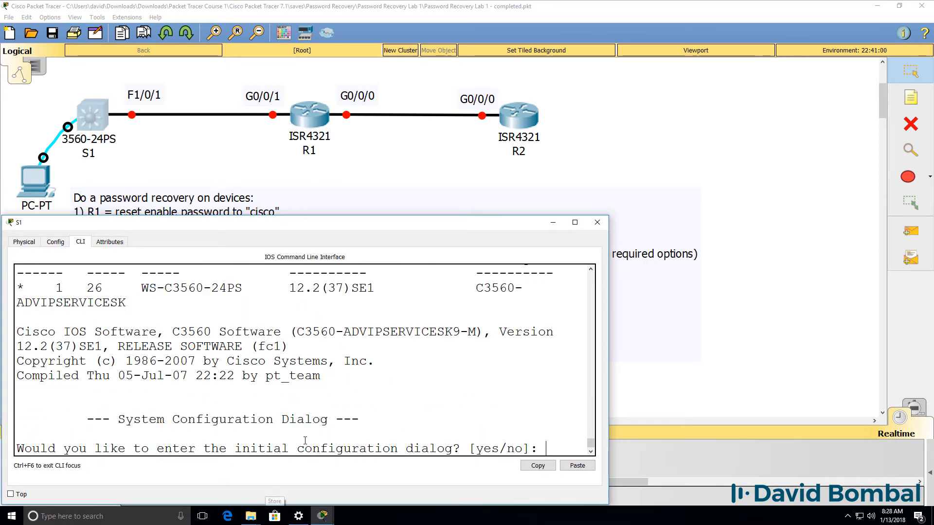
- Answer no to the initial configuration dialog, reaching the Switch> prompt
{"action": "type", "text": "no"}
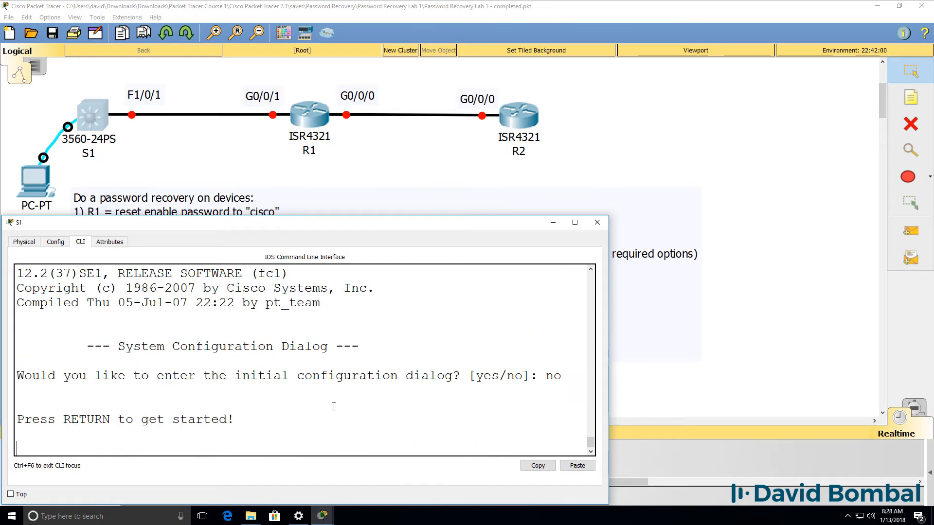
{"action": "key", "text": "Return"}
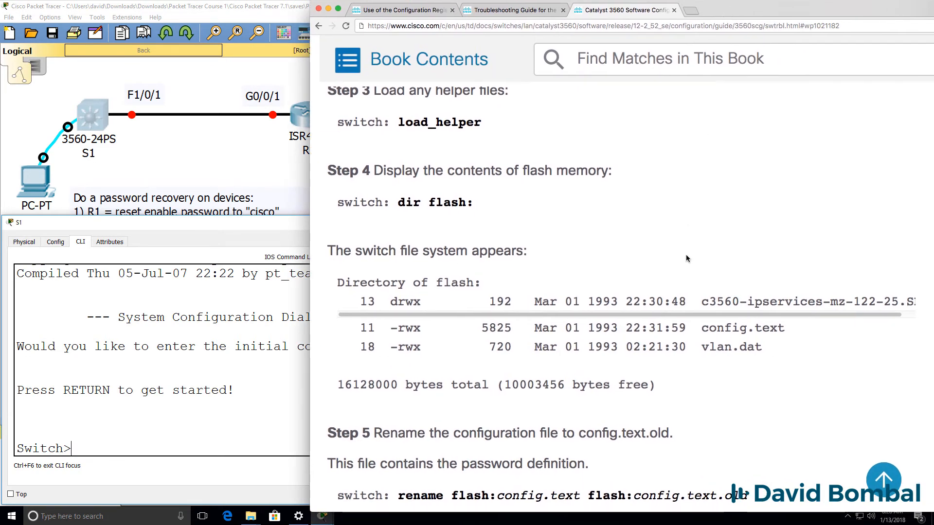
- Read the guide's steps 5-8, then bring S1's command line back in front
{"action": "scroll", "scroll_direction": "down", "scroll_amount": 3}
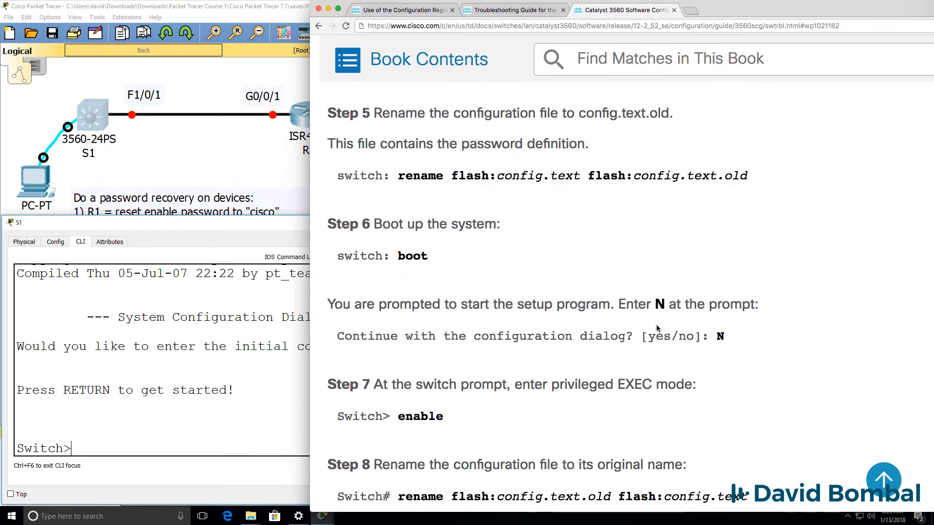
{"action": "double_click", "coordinate": [411, 256]}
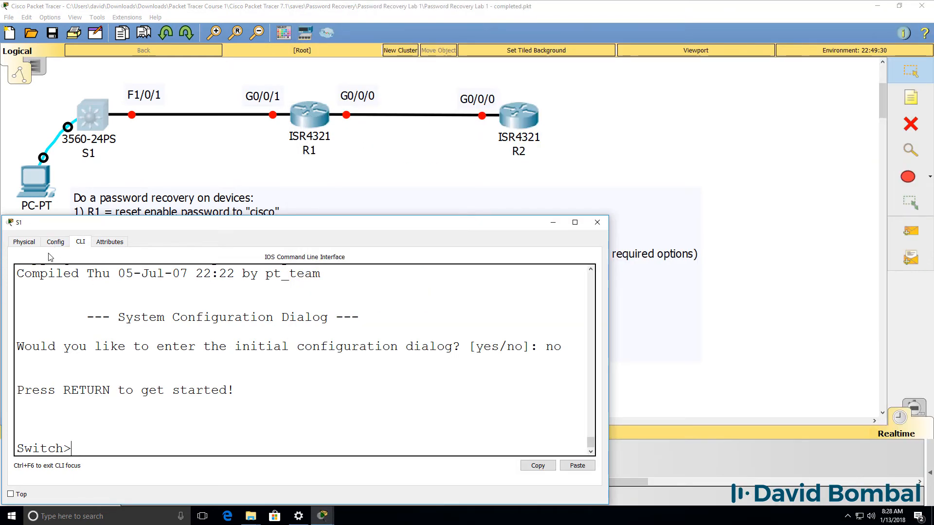
- Enter privileged mode, run show startup-config (none present) and dir flash: listing config.text.old
{"action": "left_click", "coordinate": [54, 241]}
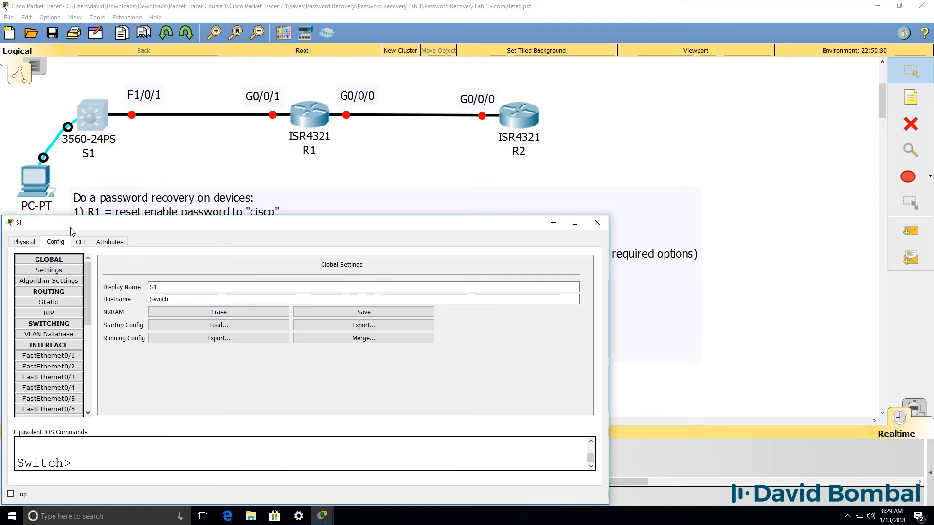
{"action": "left_click", "coordinate": [79, 241]}
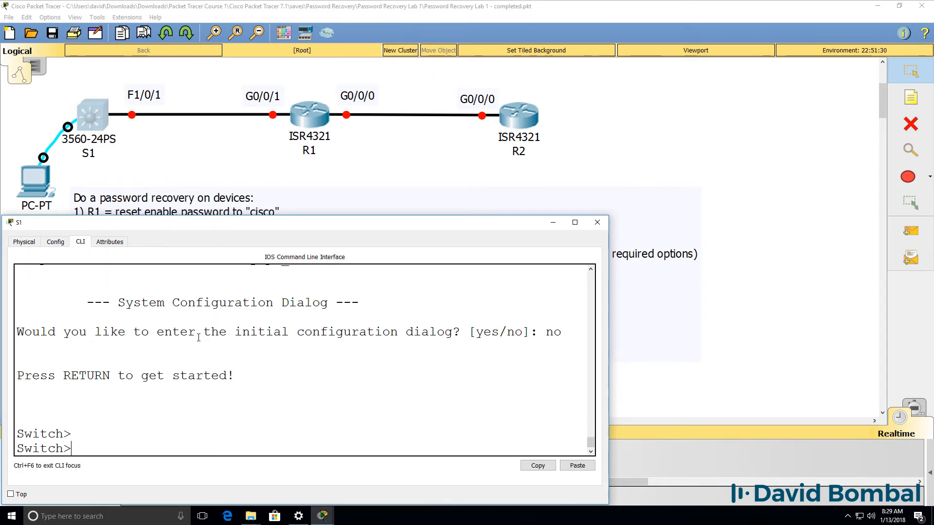
{"action": "type", "text": "en"}
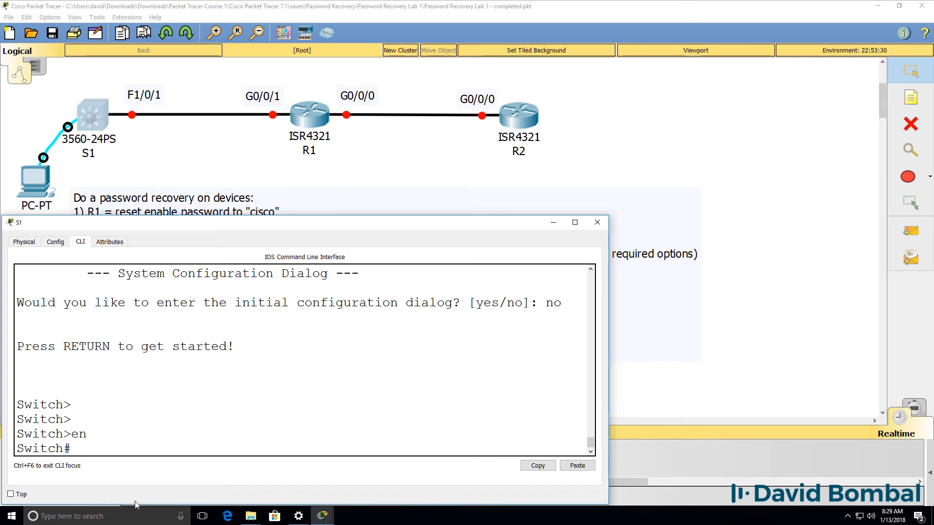
{"action": "type", "text": "sh sta"}
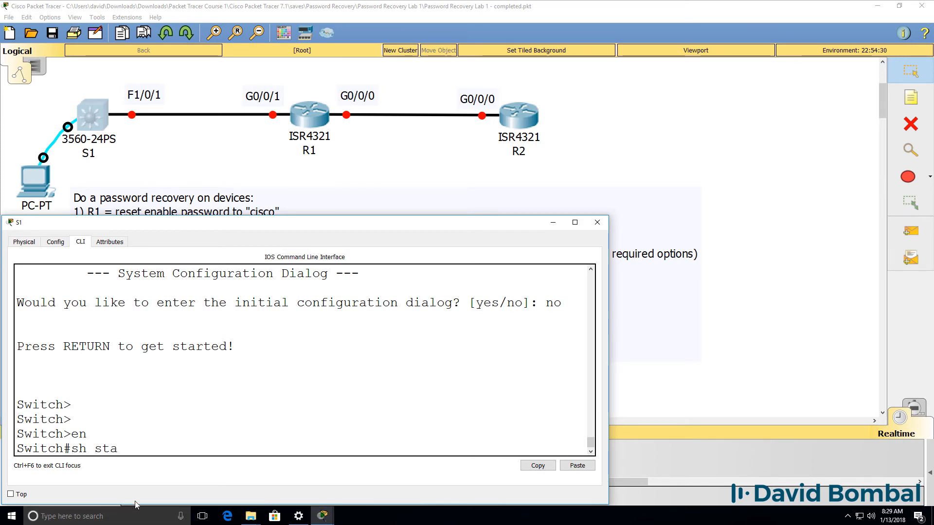
{"action": "type", "text": "rt"}
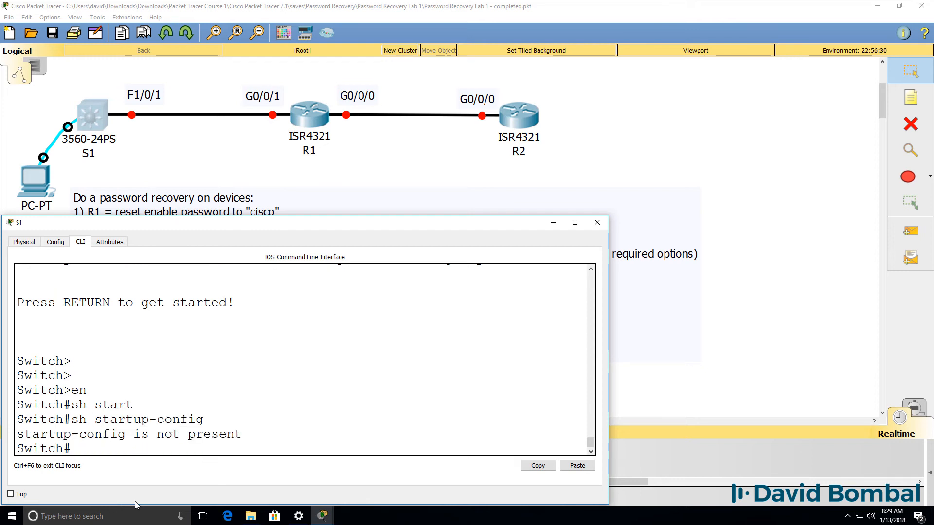
{"action": "type", "text": "sh"}
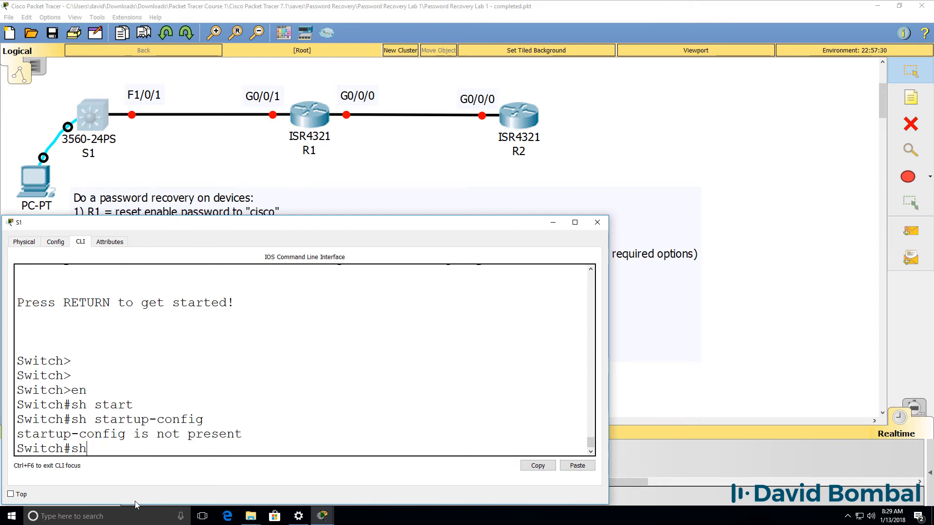
{"action": "type", "text": "dir flash:"}
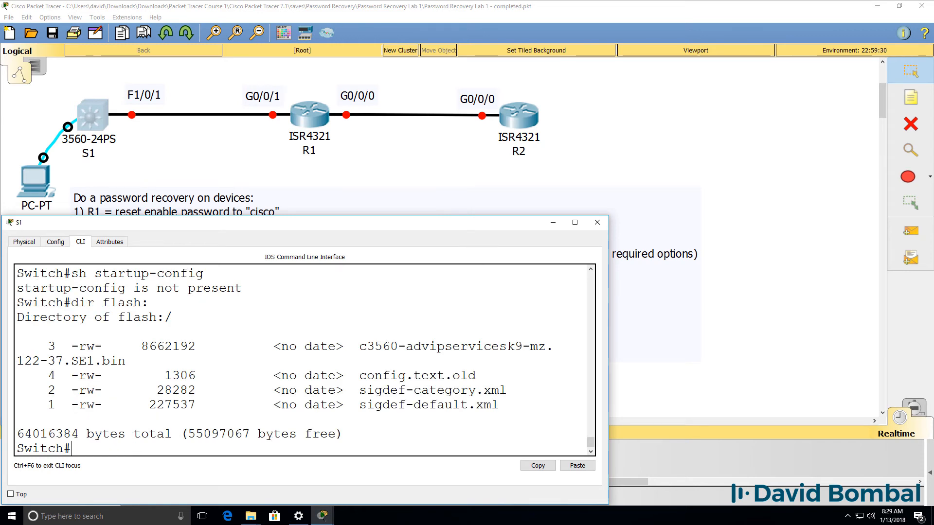
{"action": "double_click", "coordinate": [415, 376]}
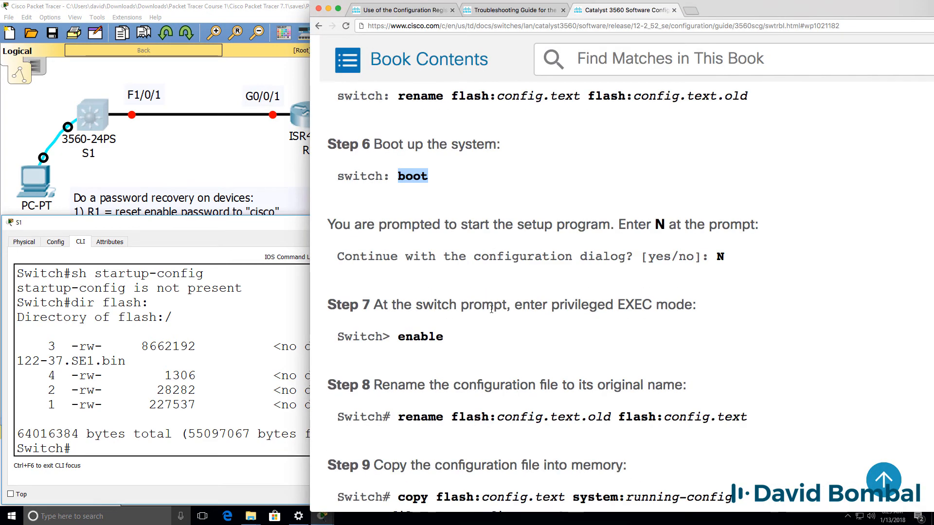
- Copy the guide's rename command and paste it into S1's console, which rejects it as invalid
{"action": "scroll", "scroll_direction": "down", "scroll_amount": 3}
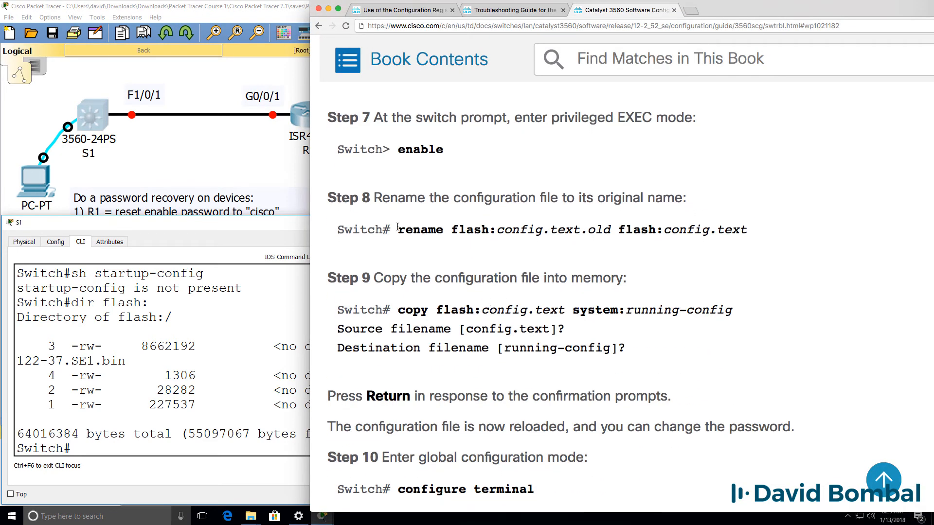
{"action": "left_click_drag", "start_coordinate": [398, 230], "coordinate": [747, 229]}
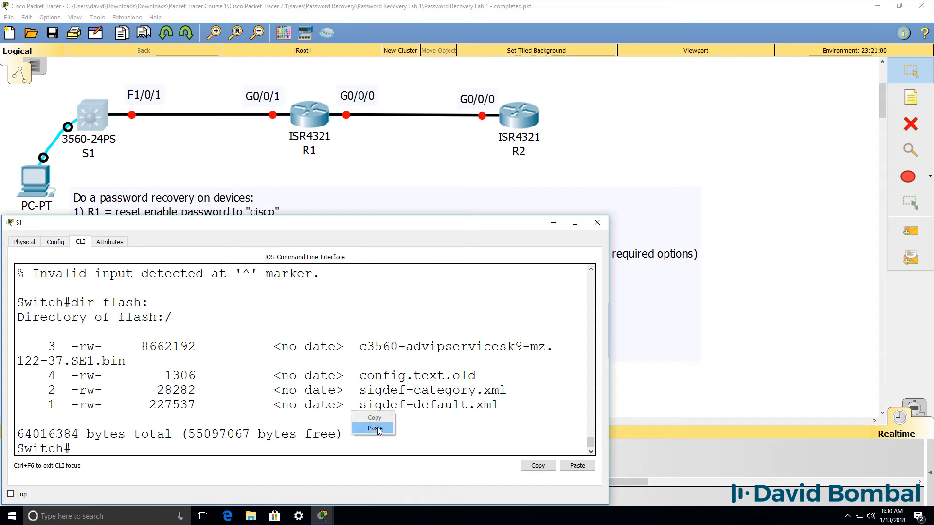
{"action": "left_click", "coordinate": [374, 428]}
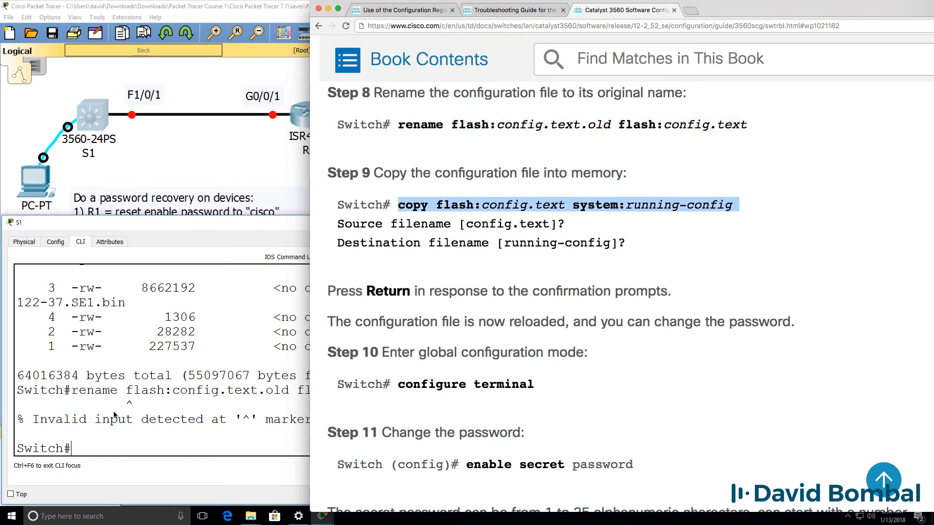
- Attempt copy flash:config.text.old running-config as a single command line on S1
{"action": "type", "text": "copy"}
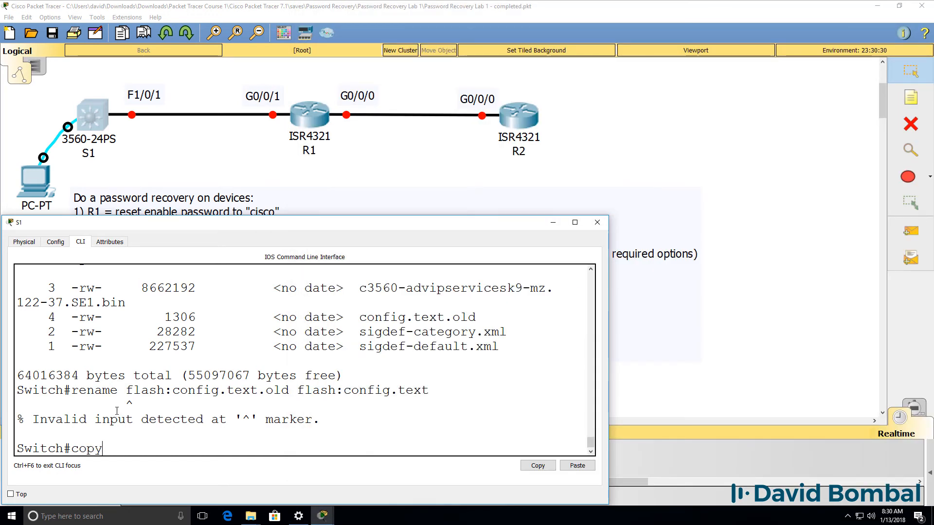
{"action": "type", "text": "flash:co"}
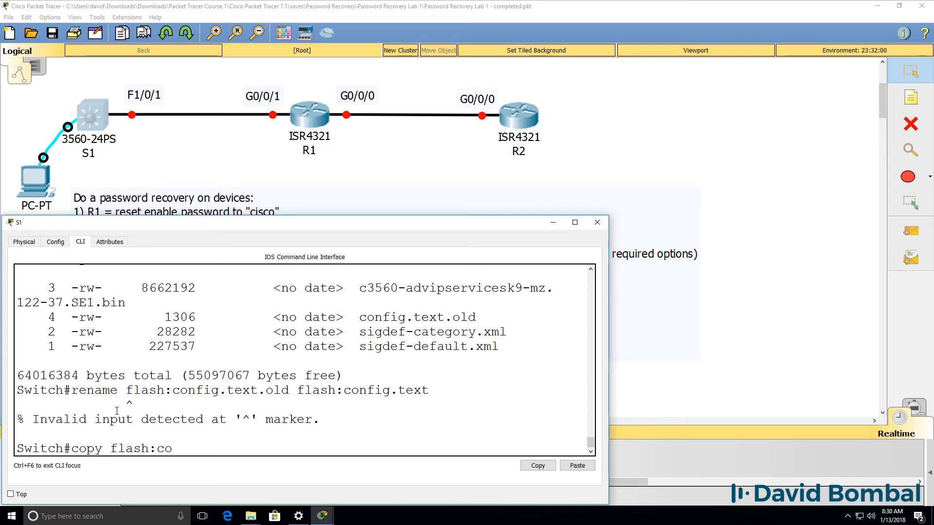
{"action": "type", "text": "nfig.t"}
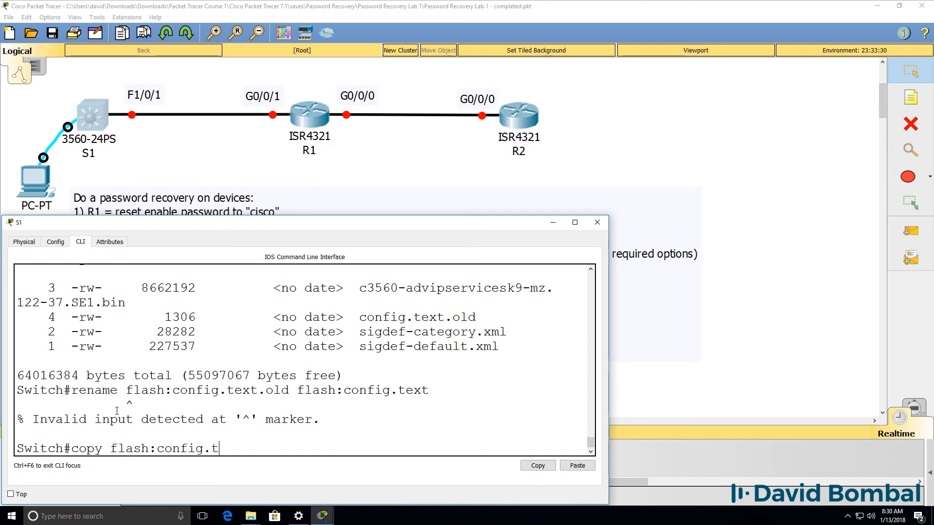
{"action": "type", "text": "ext.old run"}
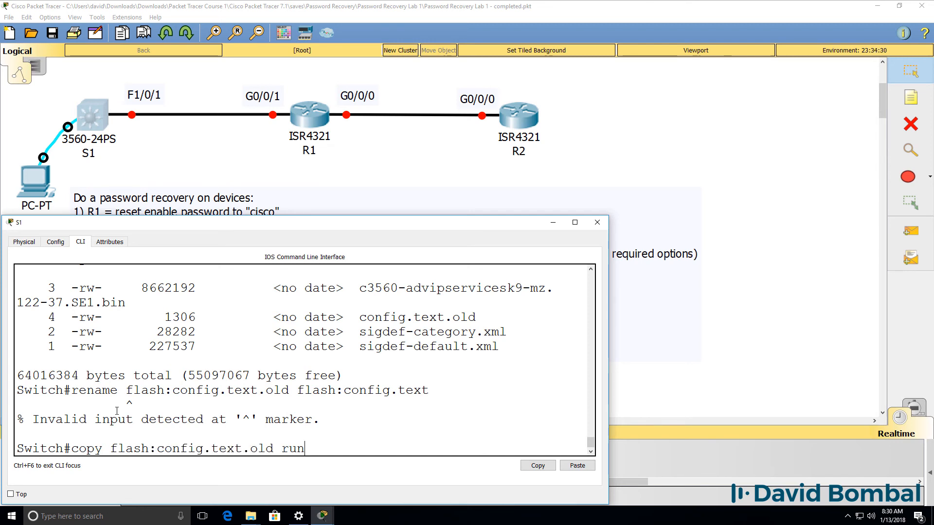
{"action": "type", "text": "copy flash:config.text.old r"}
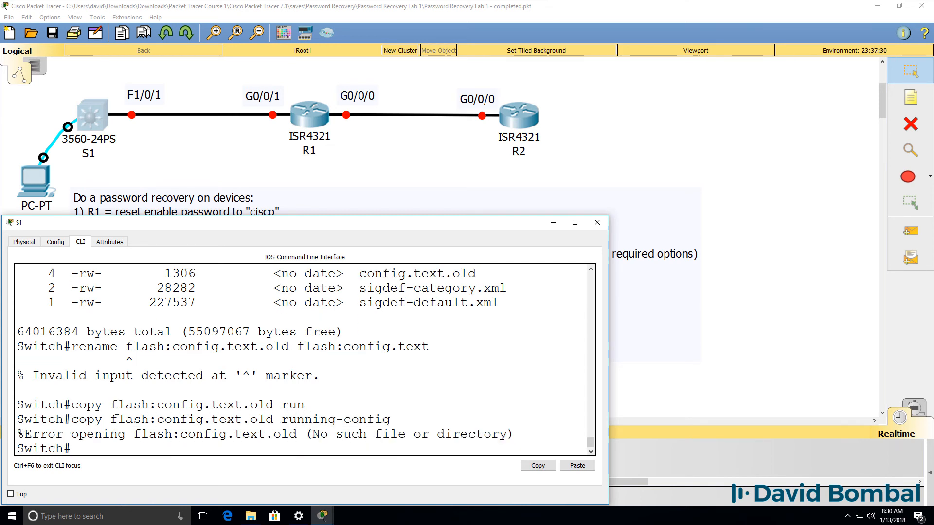
- Run copy flash running-config with source config.text.old, accept running-config destination, then start show run
{"action": "type", "text": "copy"}
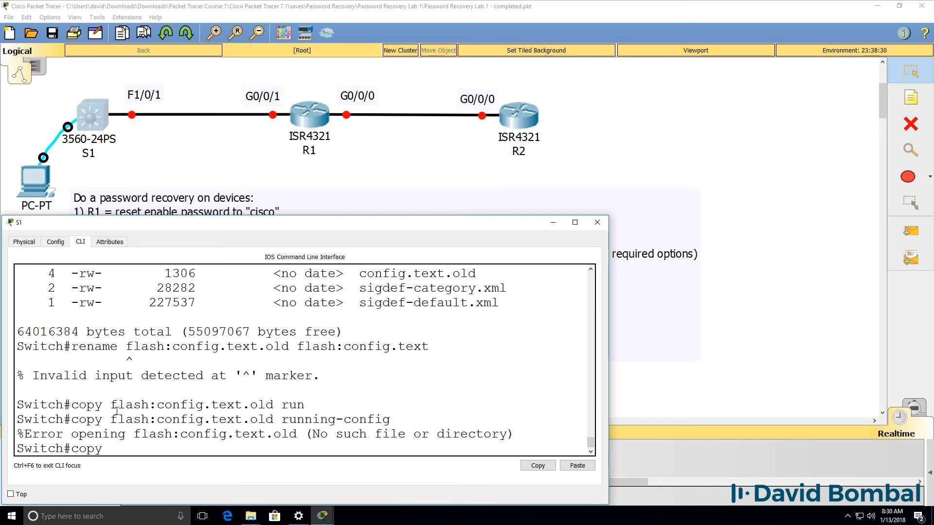
{"action": "type", "text": "flash running"}
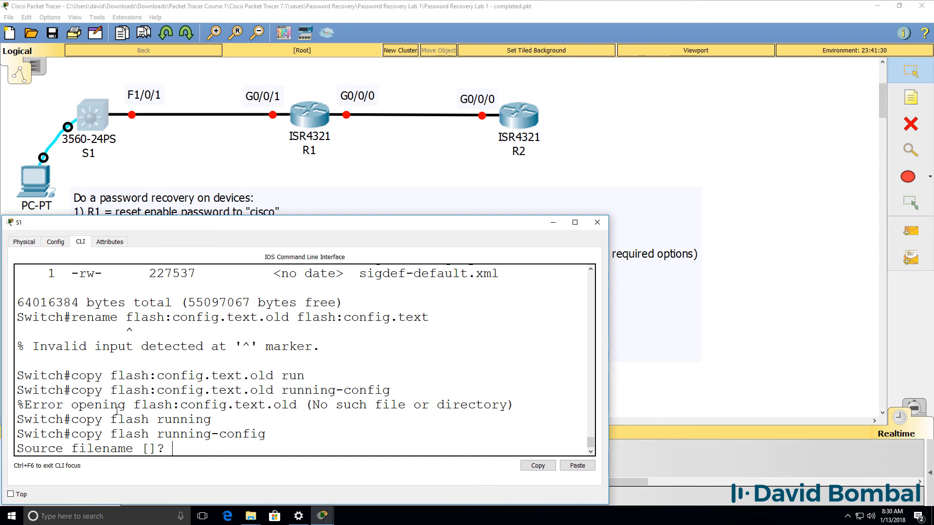
{"action": "type", "text": "config.text.old"}
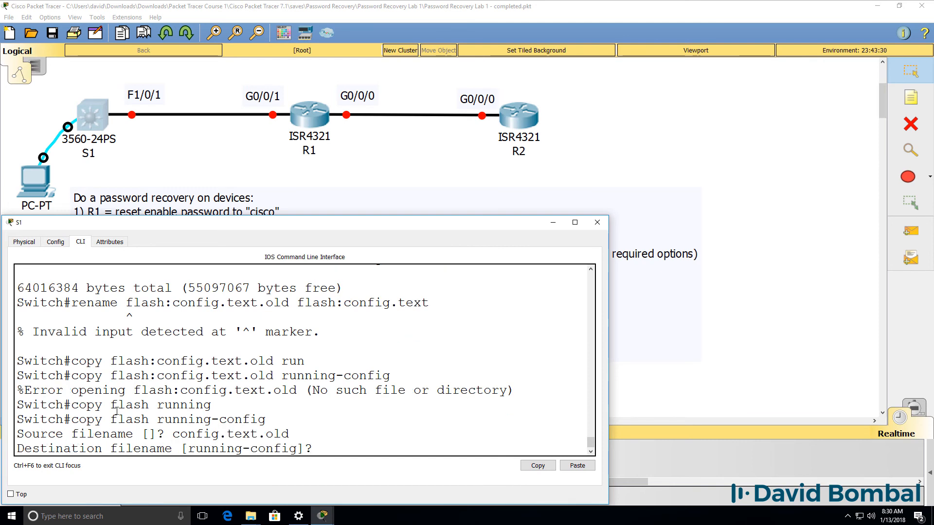
{"action": "key", "text": "enter"}
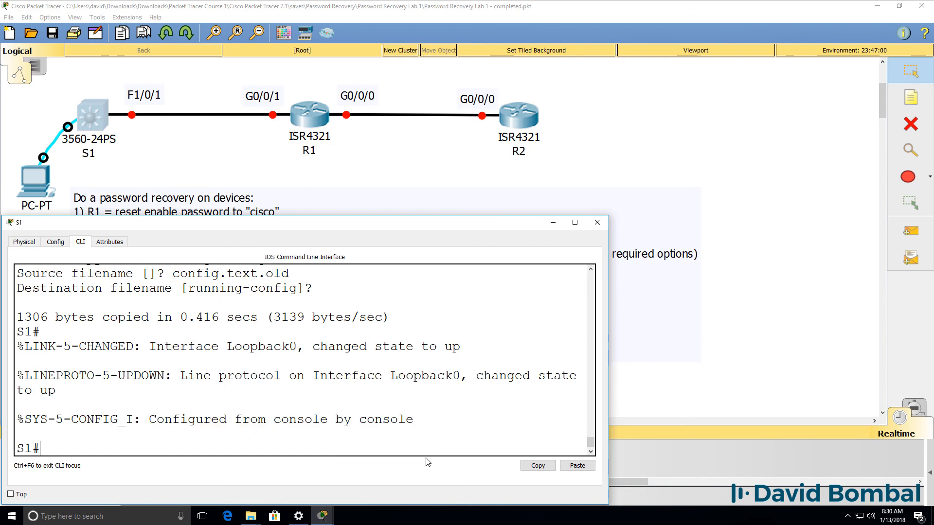
{"action": "type", "text": "sh r"}
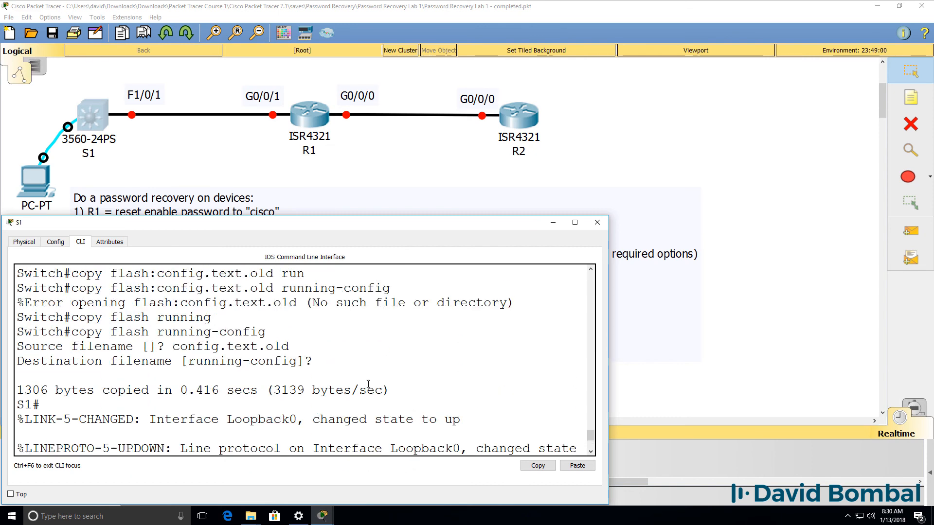
{"action": "double_click", "coordinate": [40, 317]}
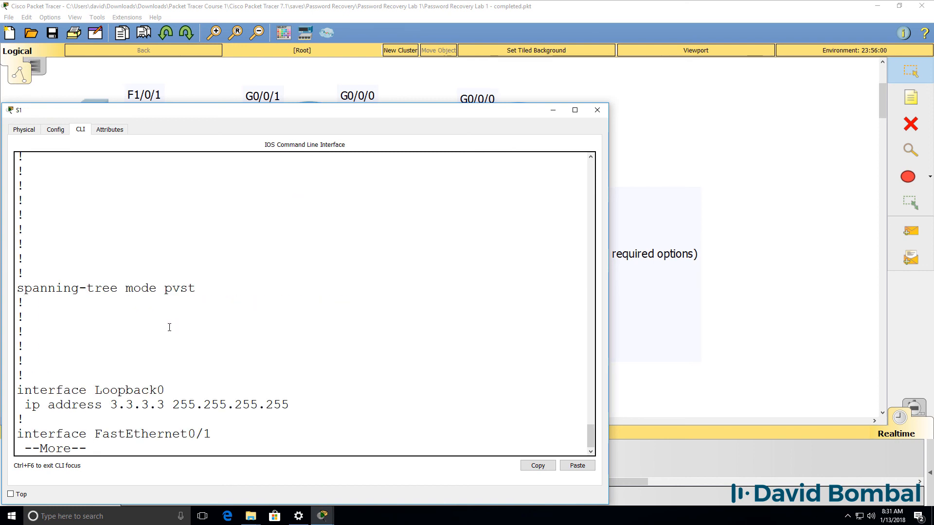
- Page through show running-config output showing Loopback0 3.3.3.3 and FastEthernet interfaces
{"action": "key", "text": "space"}
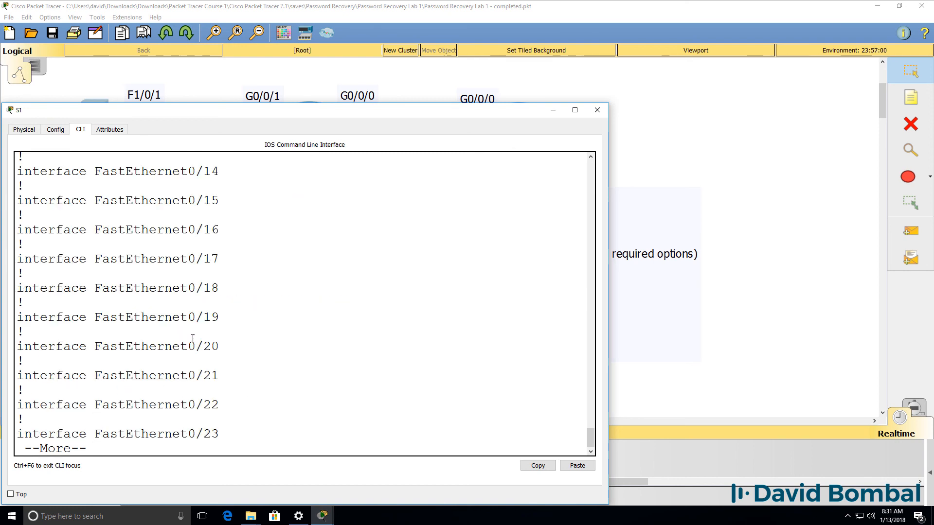